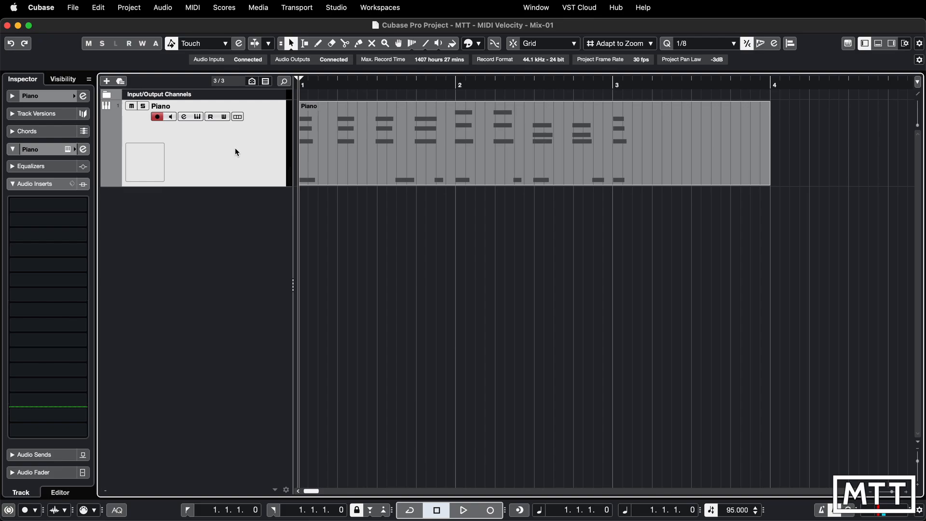
Step: Play back the recorded piano part briefly to hear its uneven velocities, then stop
click(463, 509)
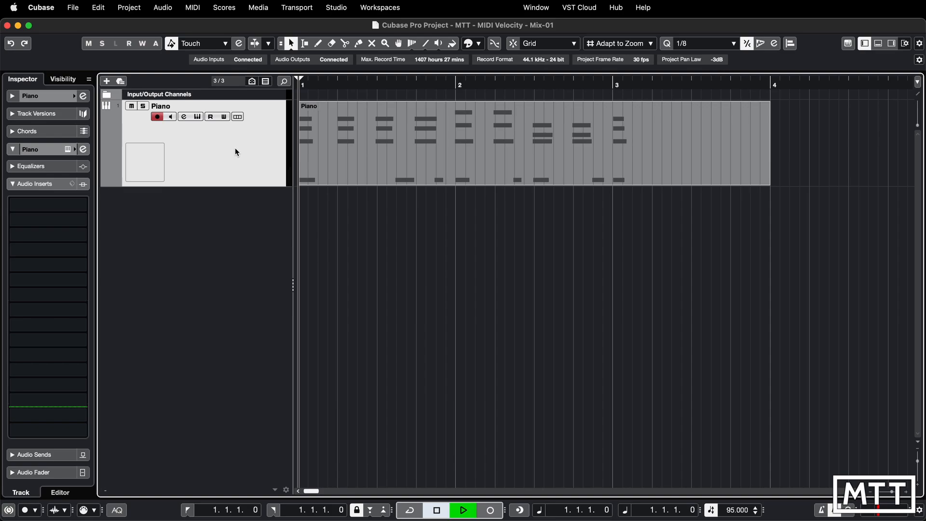
click(462, 509)
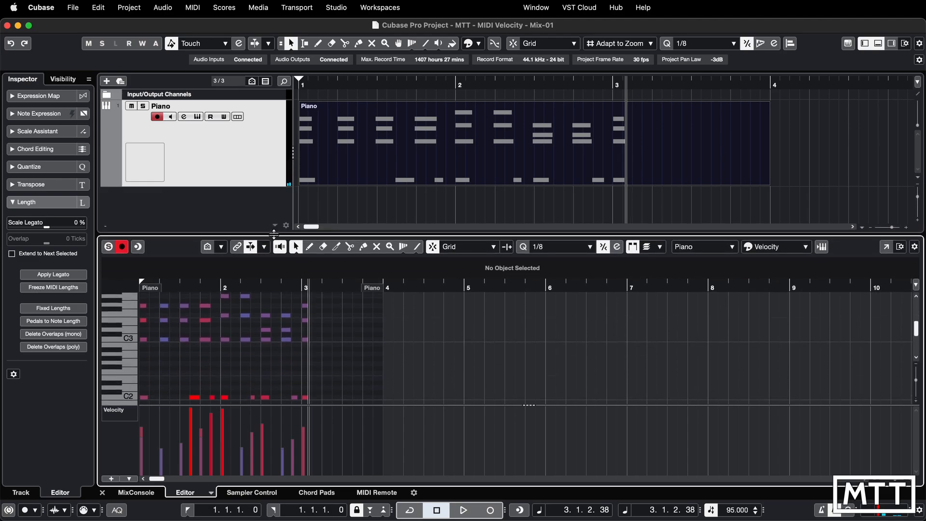
mouse_move(310, 434)
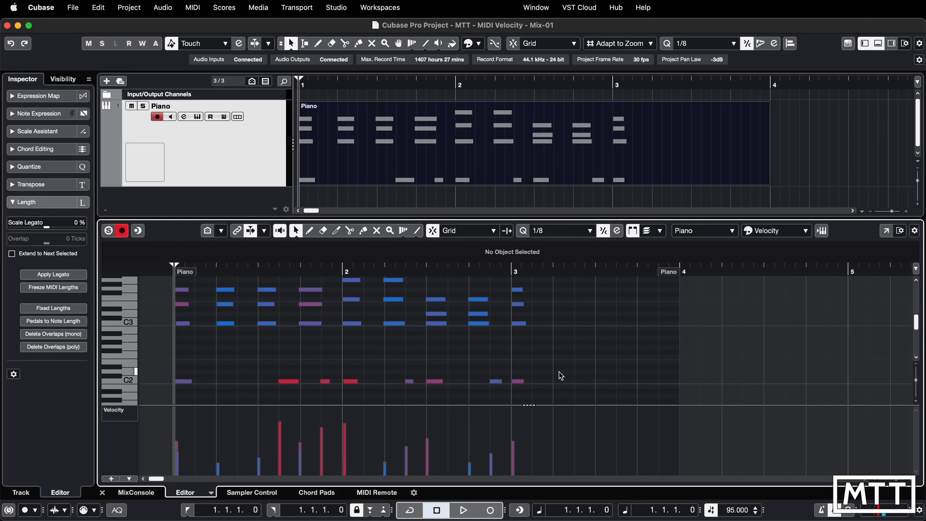
mouse_move(394, 262)
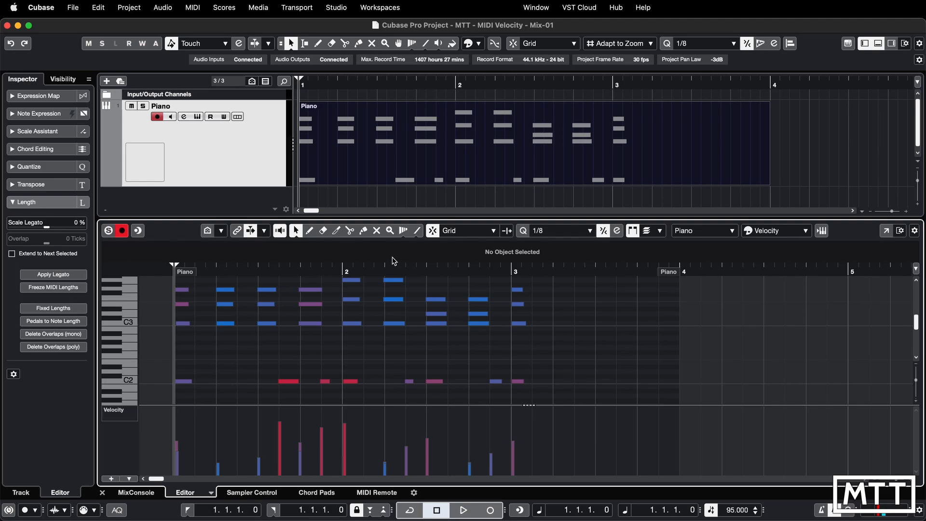
click(287, 381)
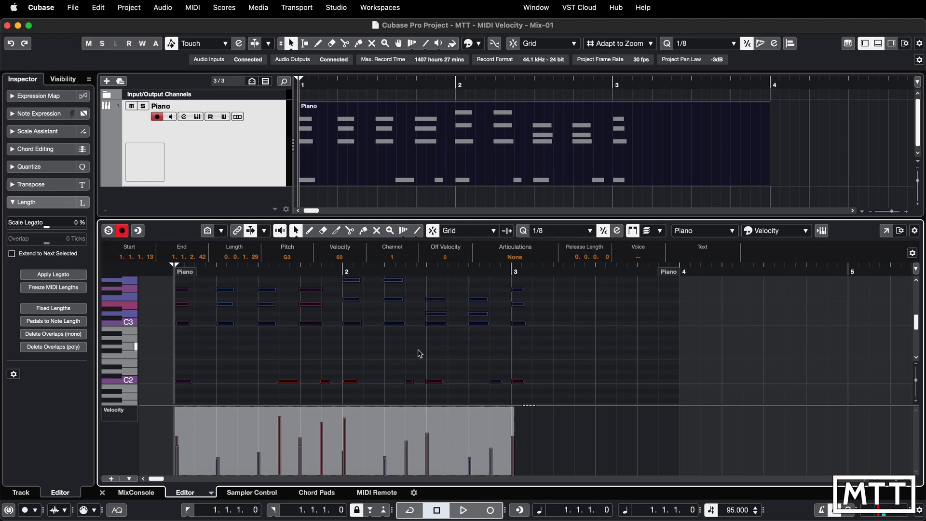
mouse_move(335, 350)
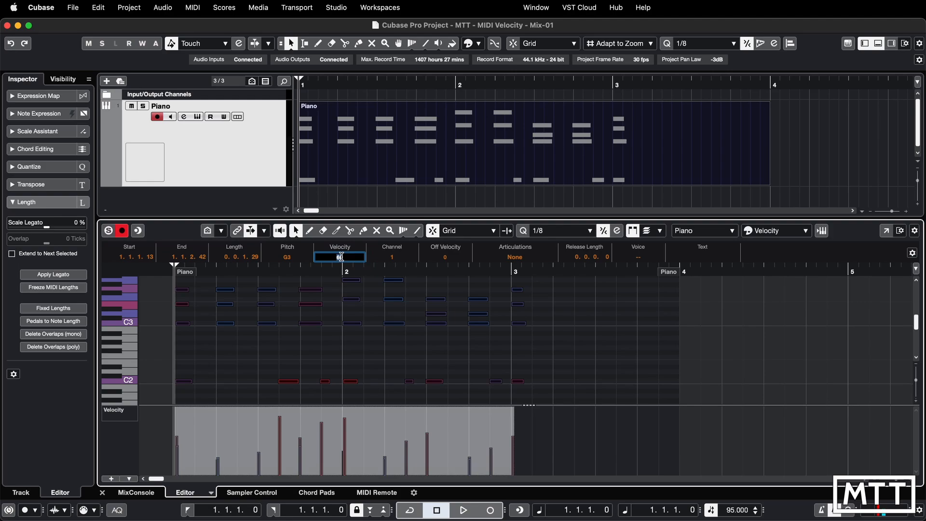
text(5)
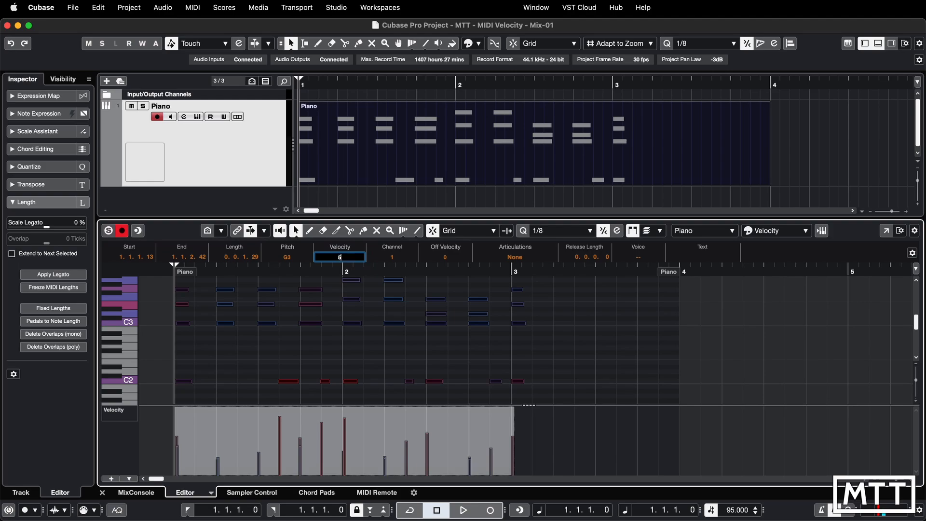
text(0)
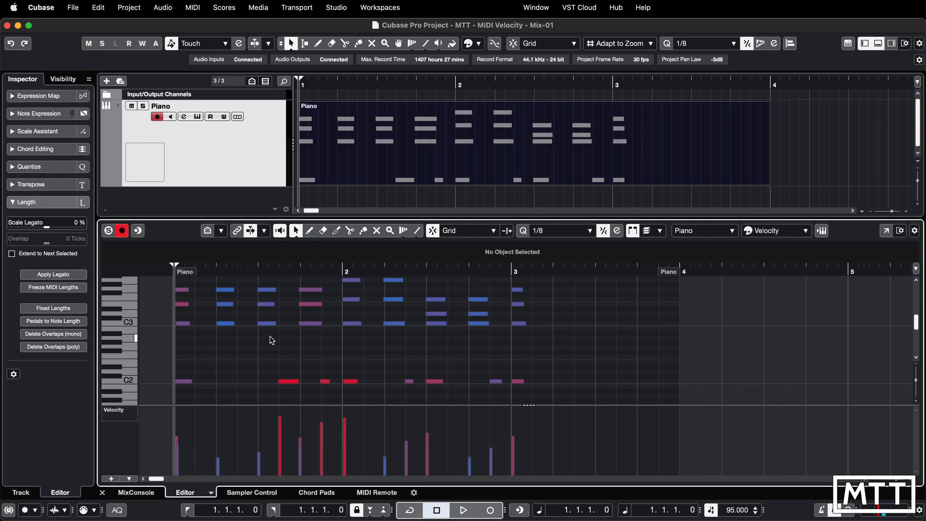
mouse_move(295, 332)
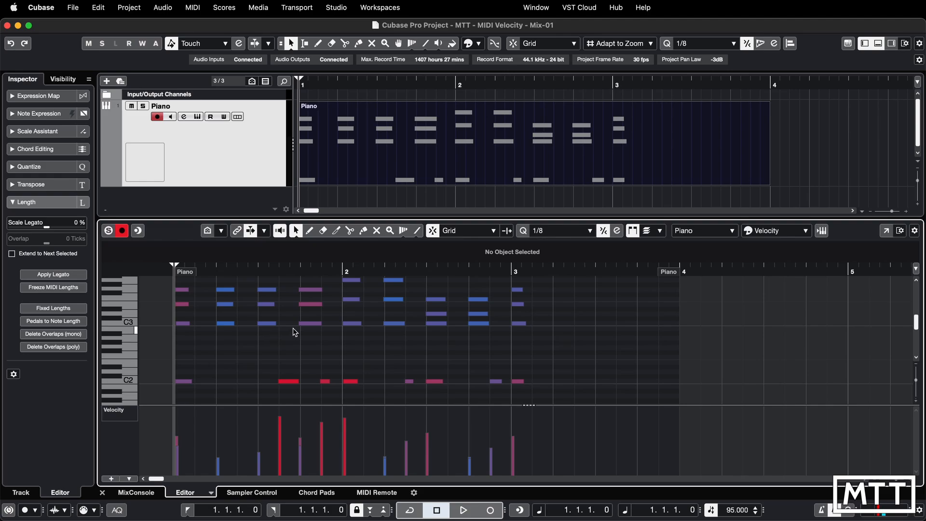
mouse_move(417, 231)
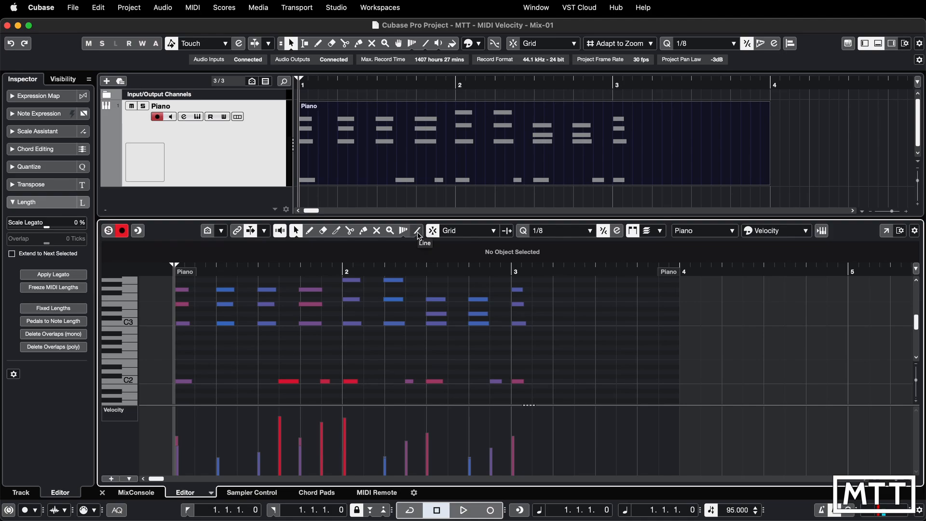
Step: Switch the Key Editor's active tool to Line via the right-click Tools menu
right_click(373, 345)
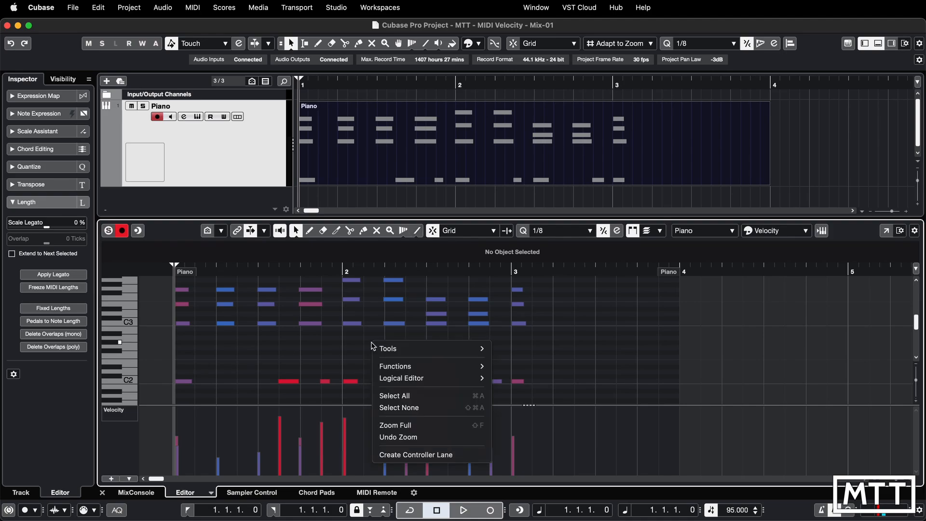
mouse_move(388, 348)
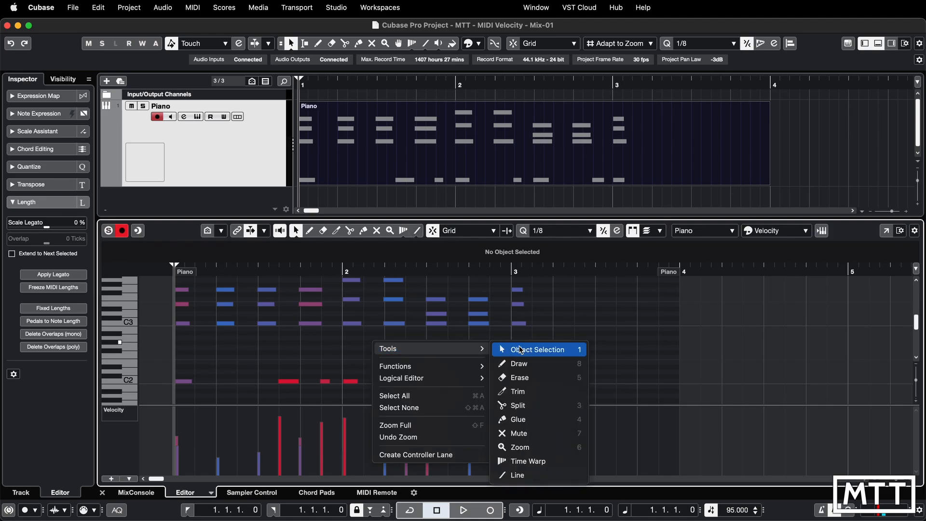
mouse_move(510, 478)
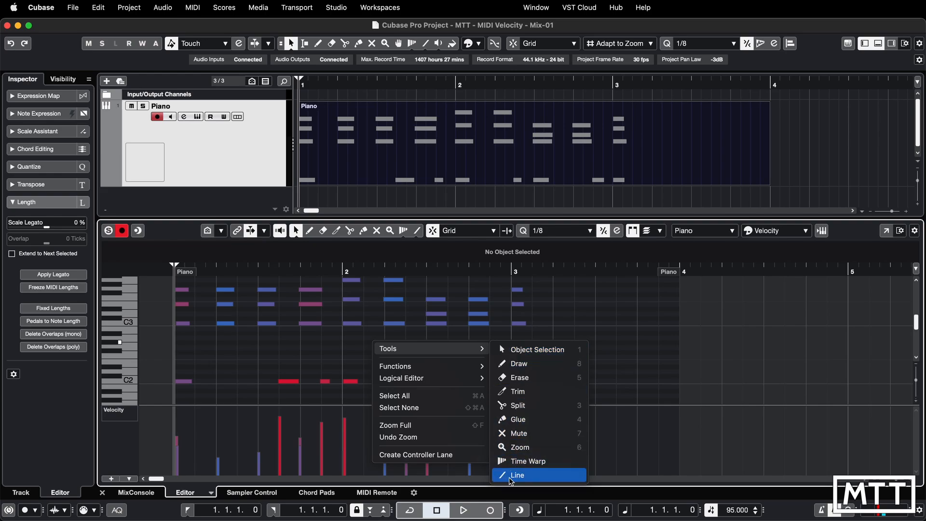
mouse_move(512, 481)
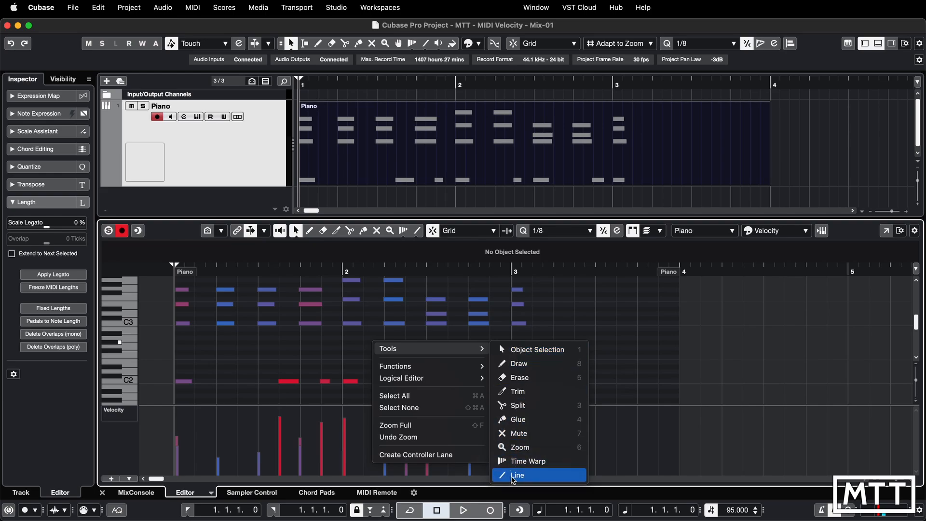
click(516, 475)
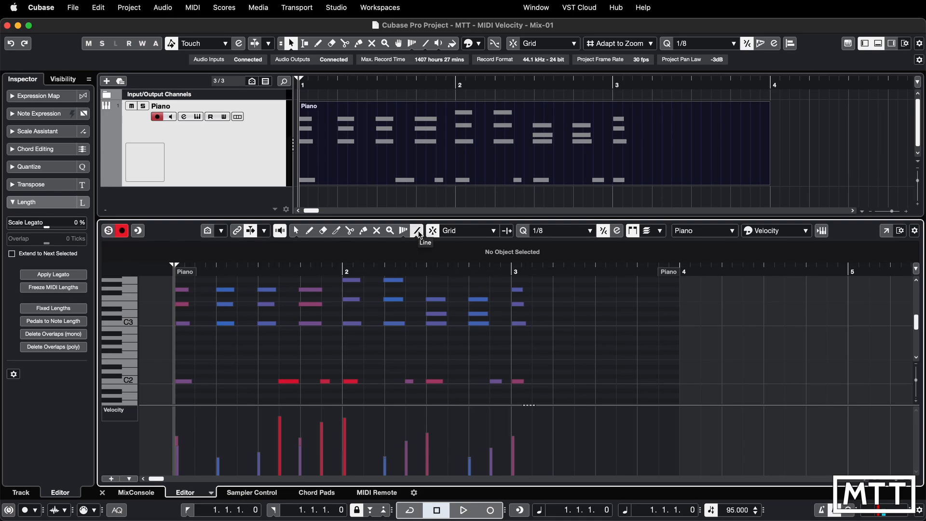
Step: Draw lines across the velocity lane to level all the piano notes' velocities
click(417, 230)
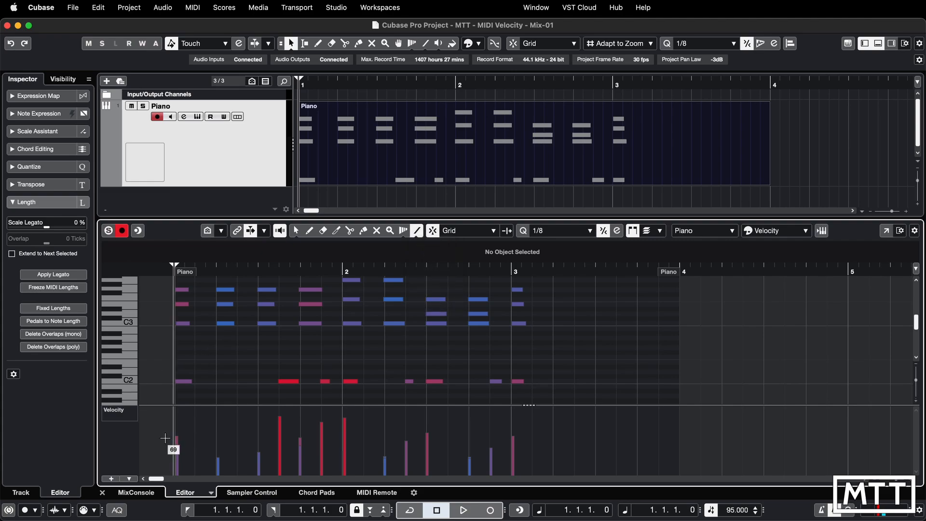
drag(174, 439, 365, 441)
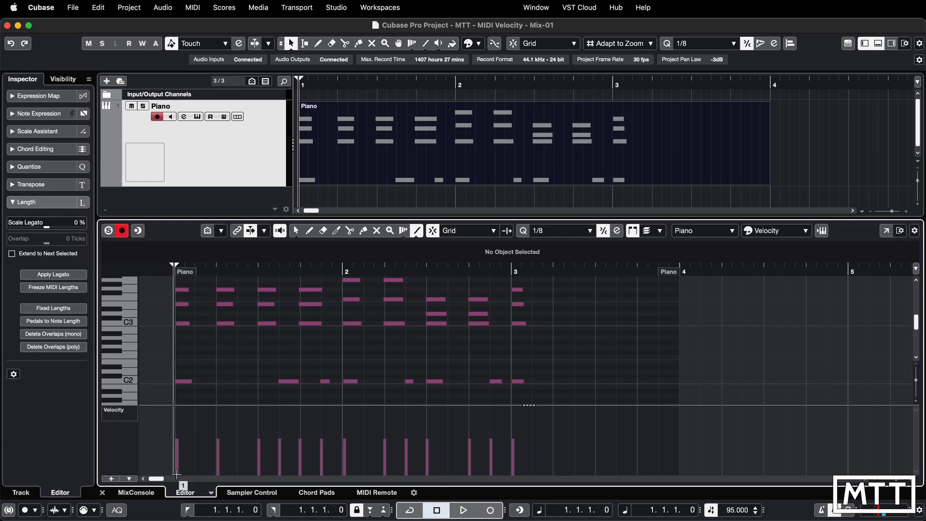
drag(177, 472, 528, 408)
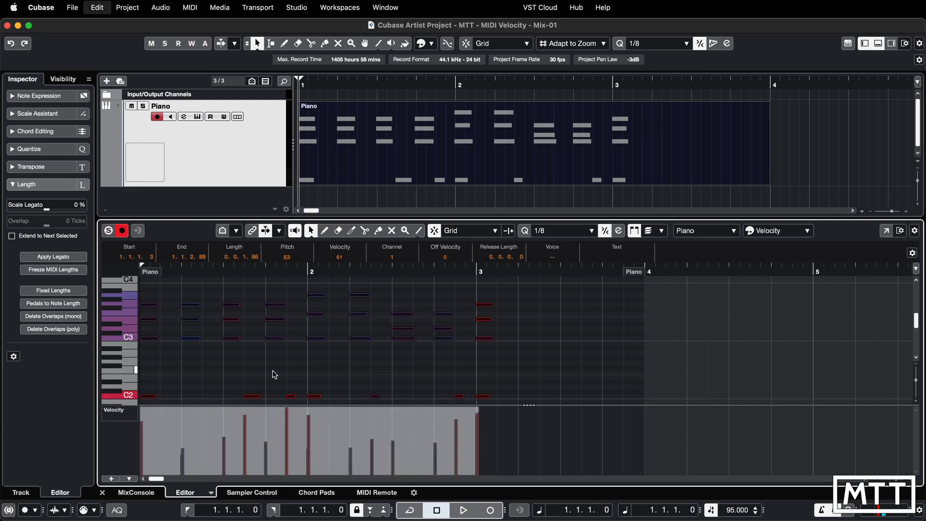
Step: Reselect the Line tool and draw in the velocity lane to even out the note velocities
click(245, 420)
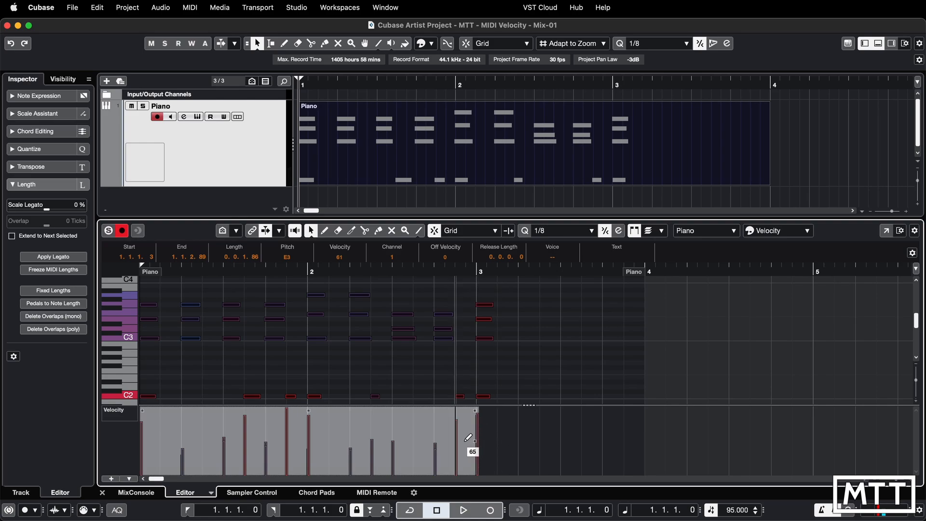
mouse_move(471, 440)
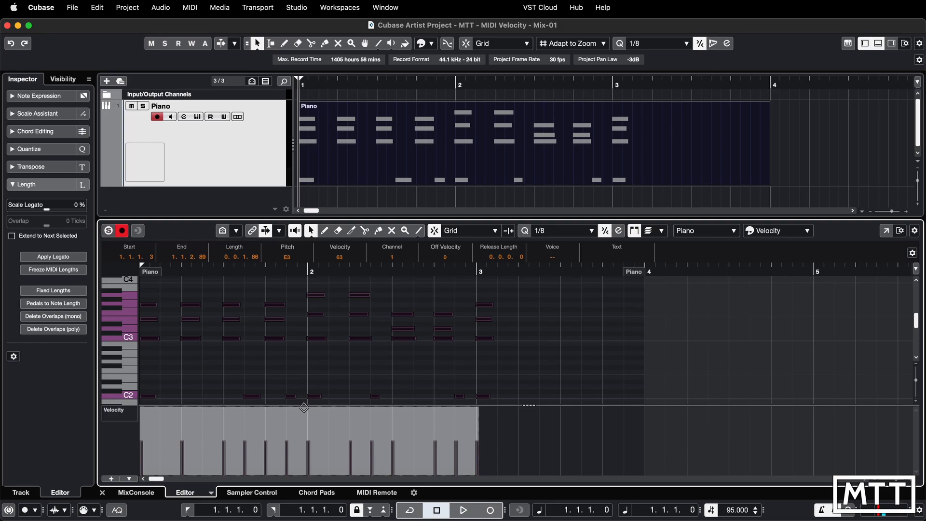
drag(304, 406, 304, 434)
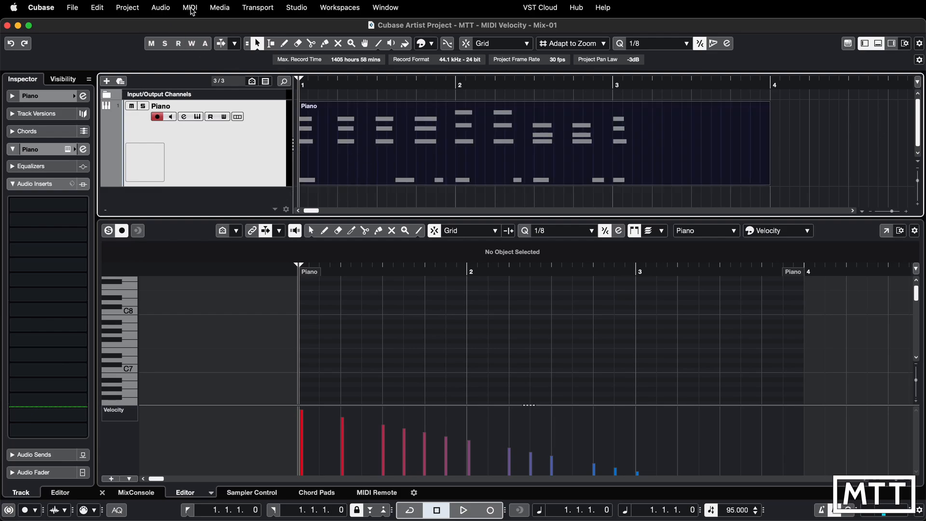
Step: Show the MIDI menu's editing commands including the Logical Editor entry
click(190, 8)
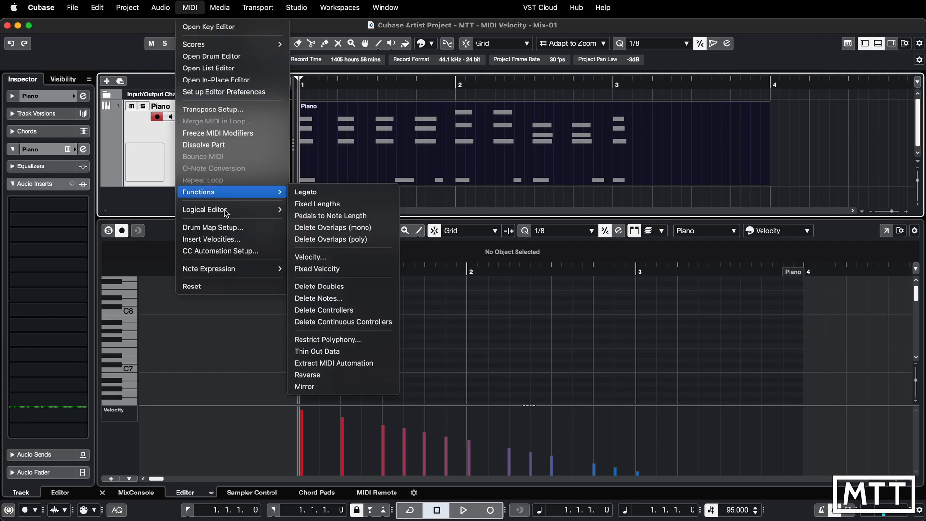
mouse_move(205, 209)
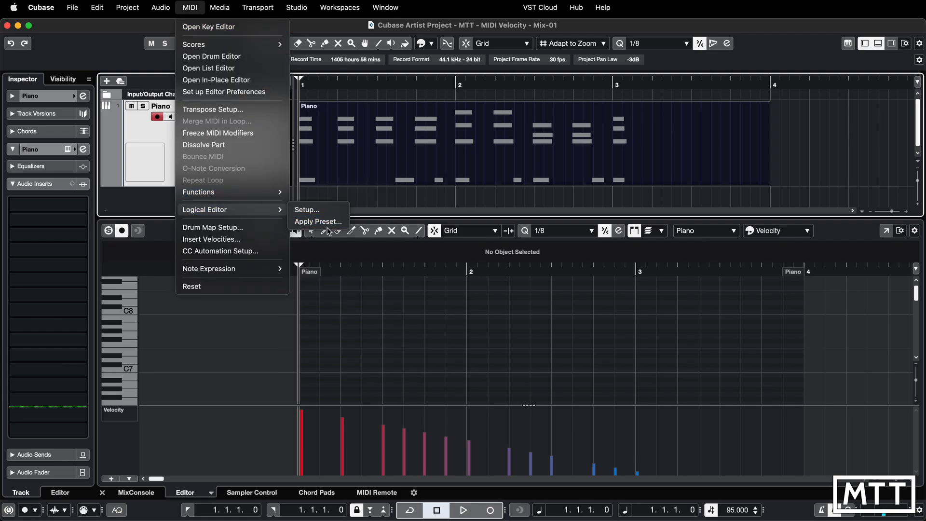
Step: Search the Logical Presets for 'fixed' and apply the 'fixed velocity 100' preset to the notes
click(317, 222)
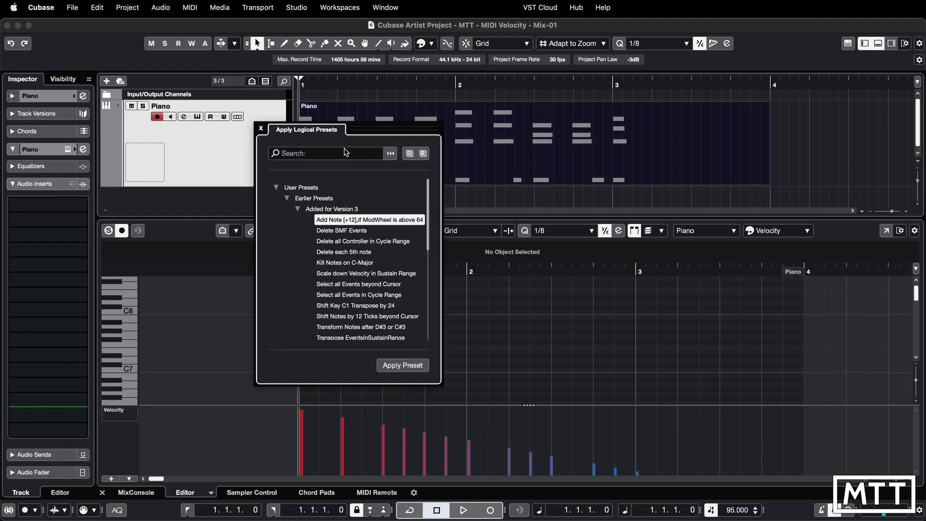
mouse_move(311, 133)
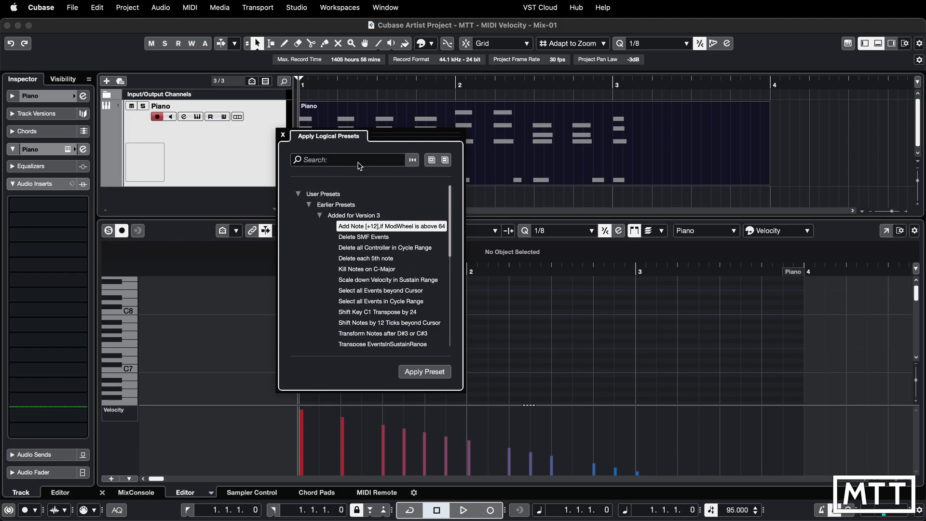
click(349, 159)
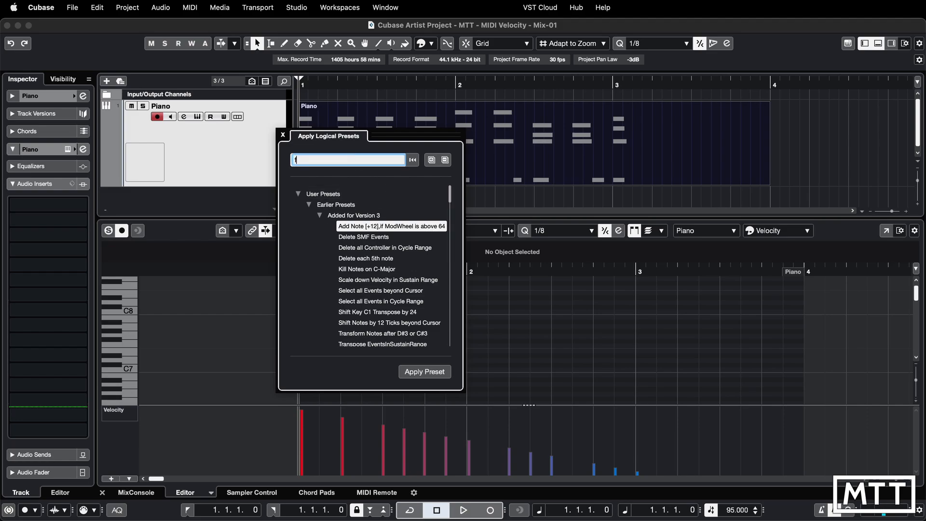
text(fixed)
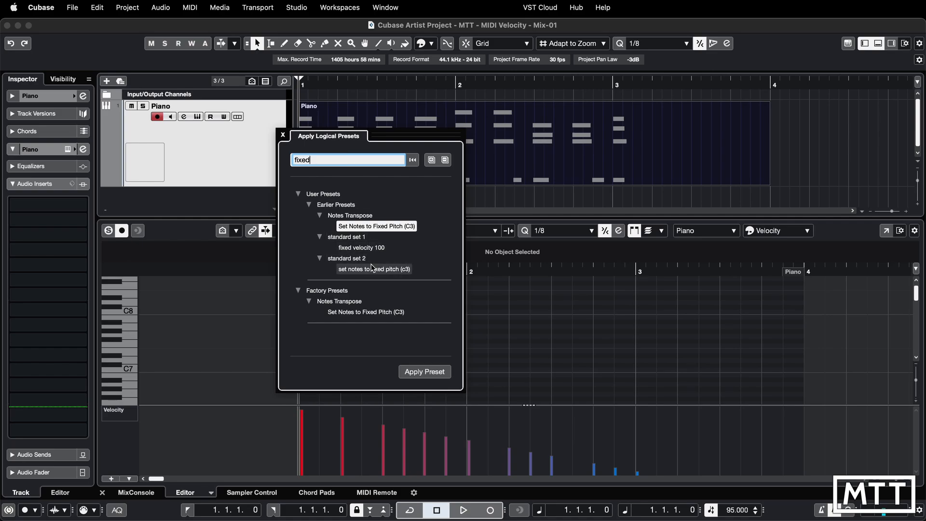
click(360, 247)
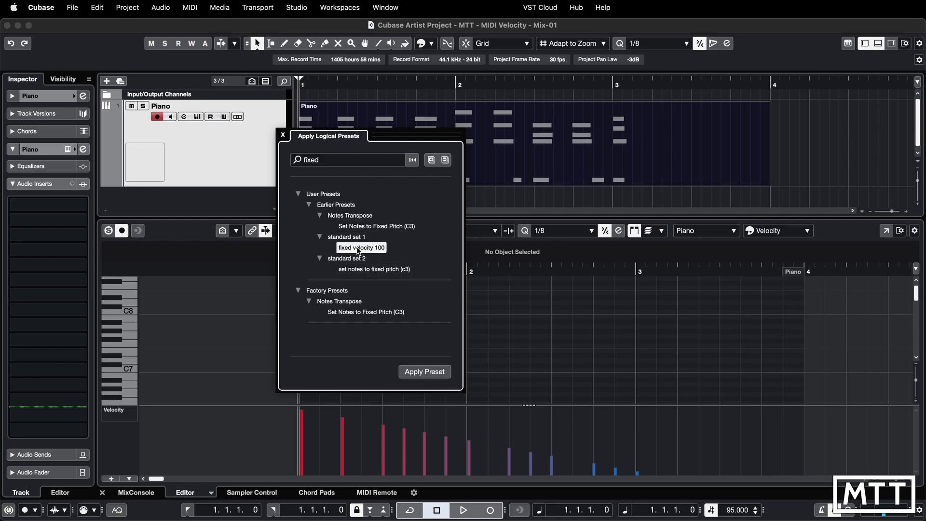
click(424, 371)
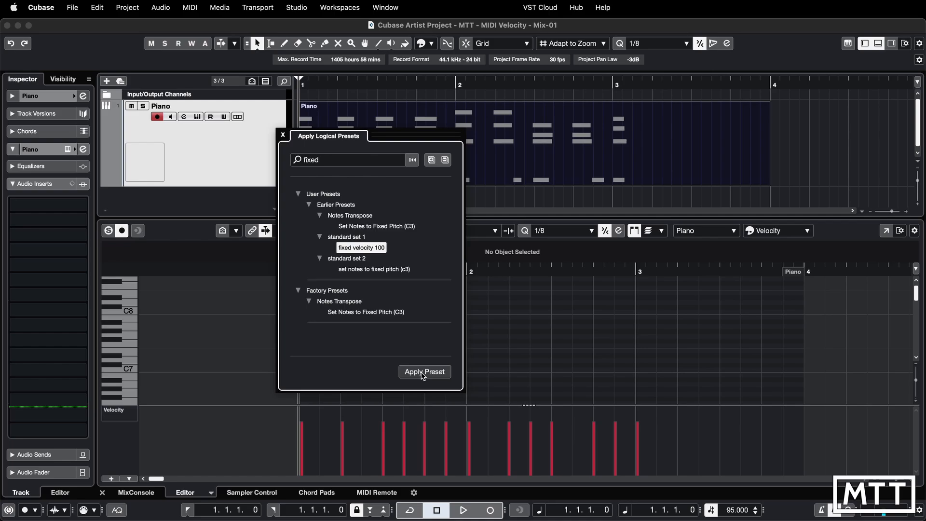
Step: Close the presets window and rescale the shared note velocity up and down to about 89
click(424, 372)
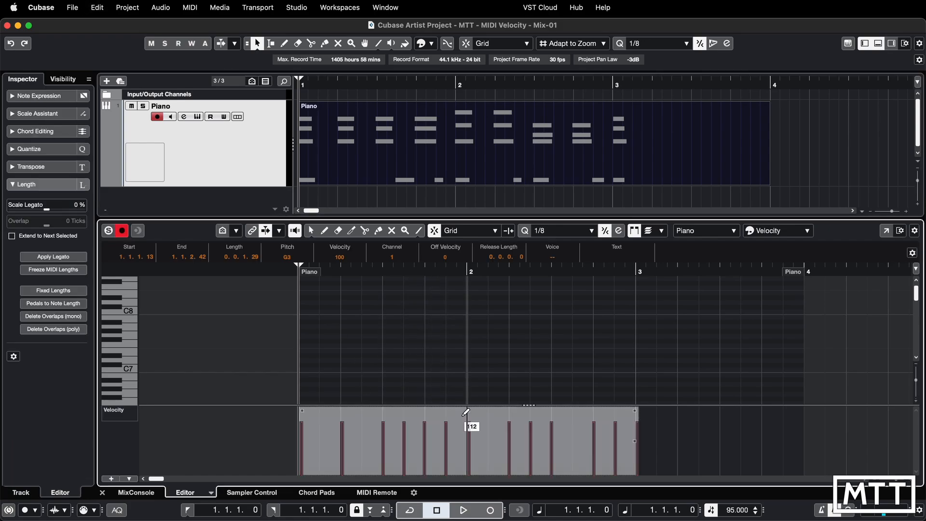
drag(466, 412, 467, 428)
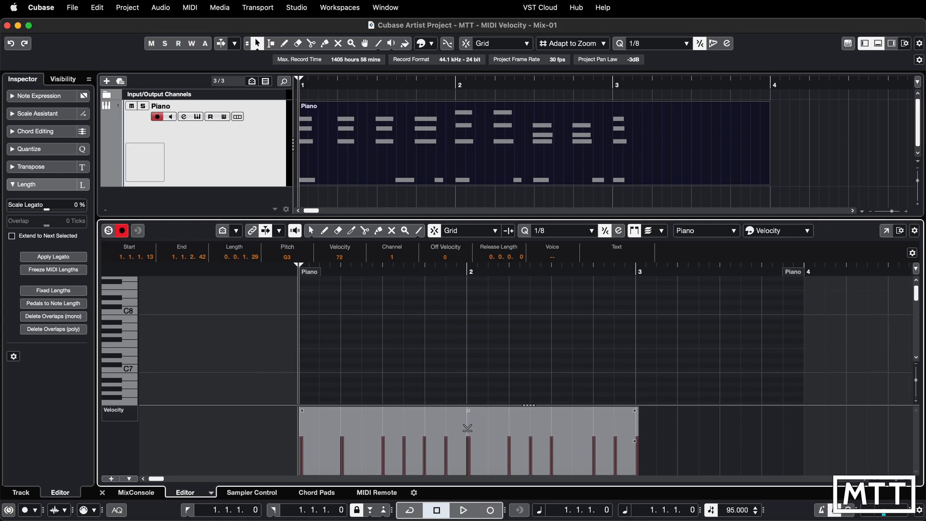
drag(467, 440, 467, 423)
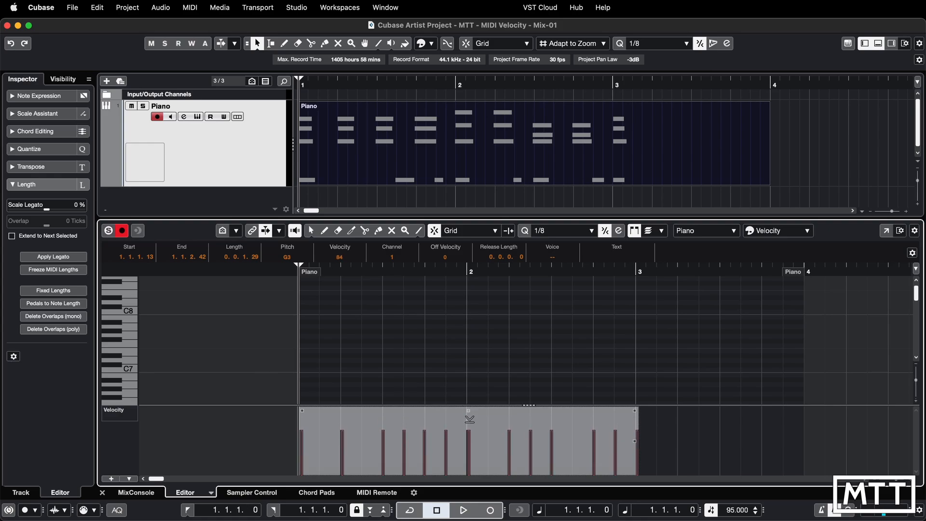
drag(470, 423, 470, 414)
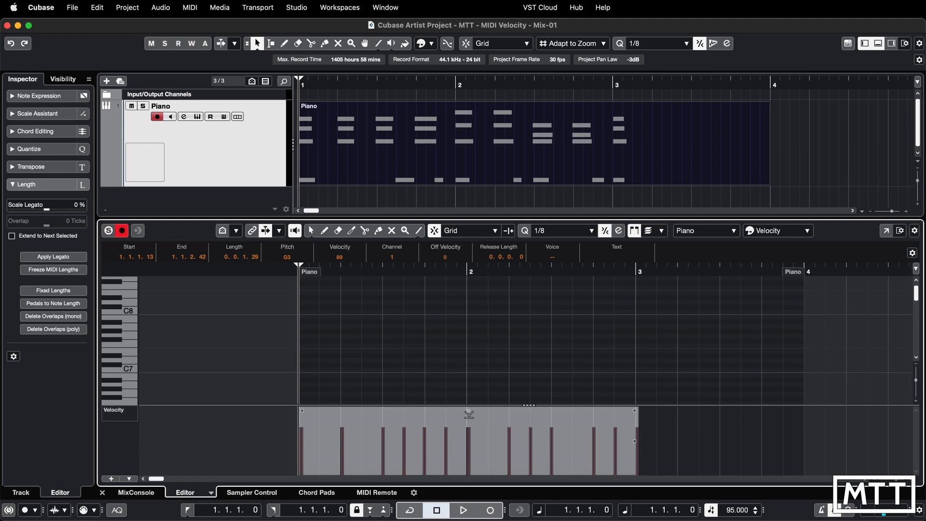
drag(470, 414, 470, 420)
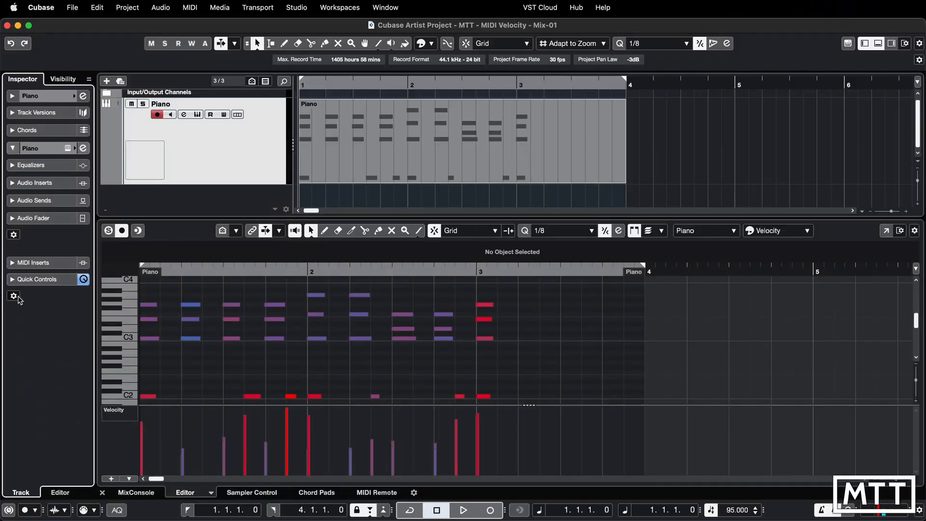
mouse_move(14, 296)
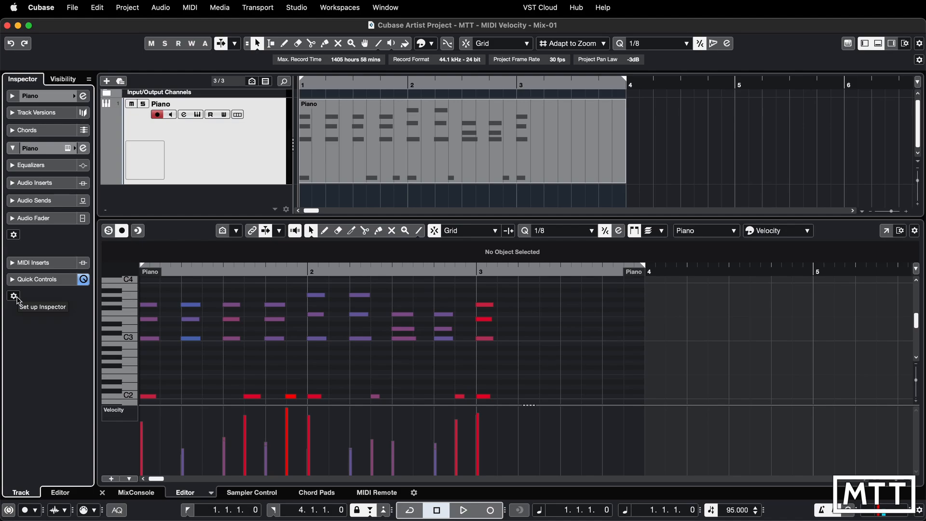
Step: Add MIDI Inserts and MIDI Modifiers to the Piano track's Inspector and expand MIDI Modifiers
click(13, 296)
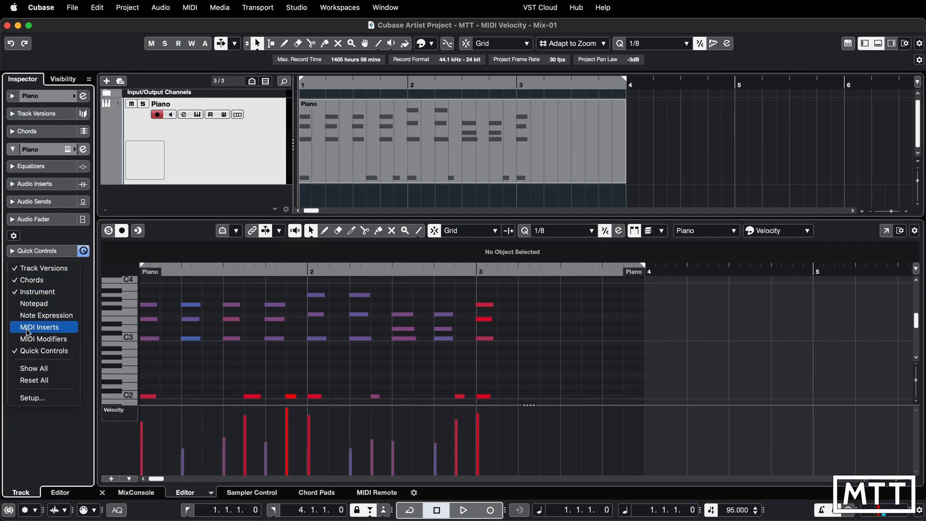
click(40, 327)
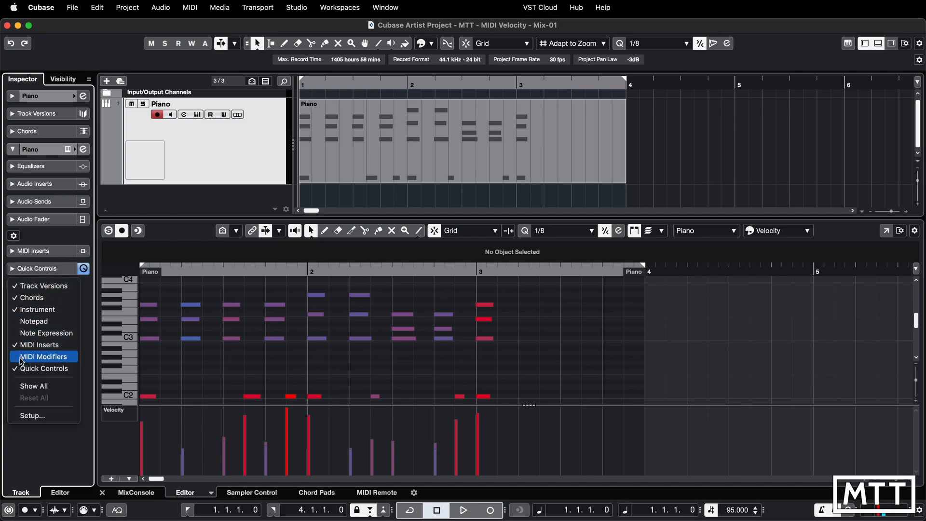
click(44, 356)
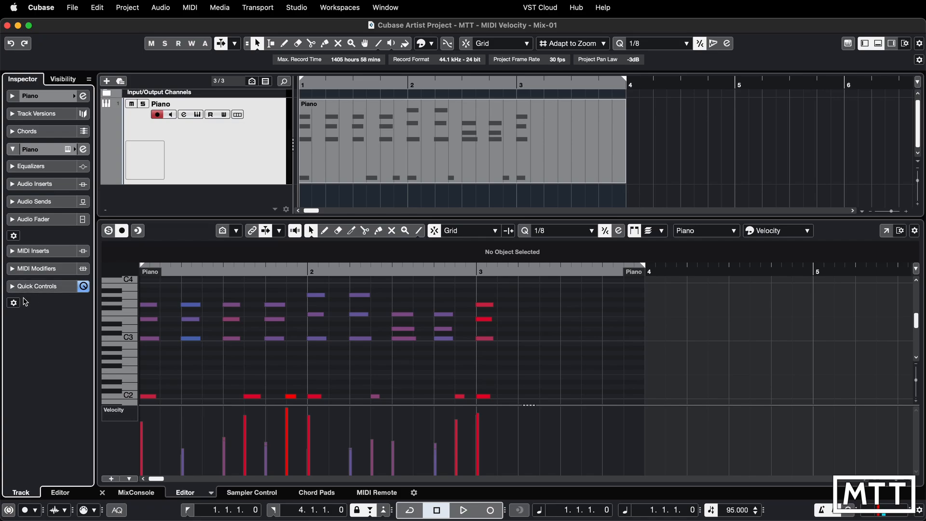
click(37, 183)
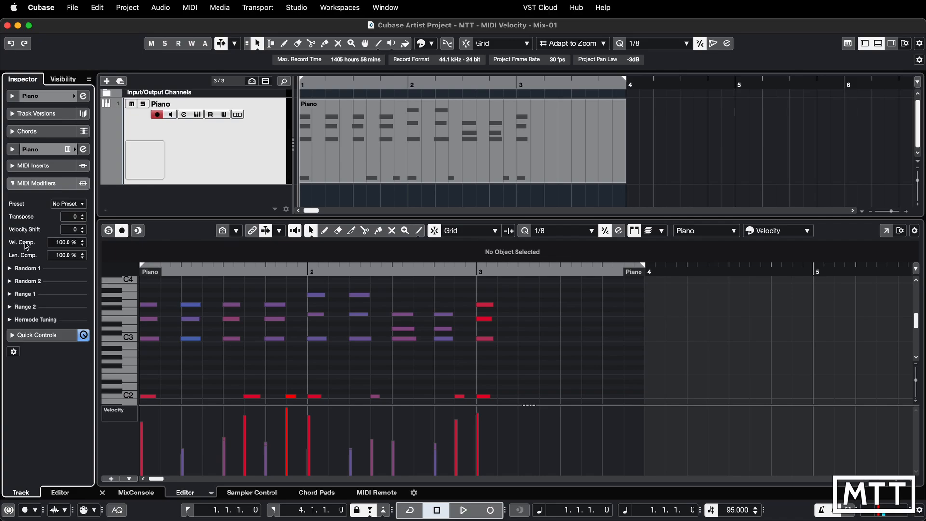
mouse_move(22, 259)
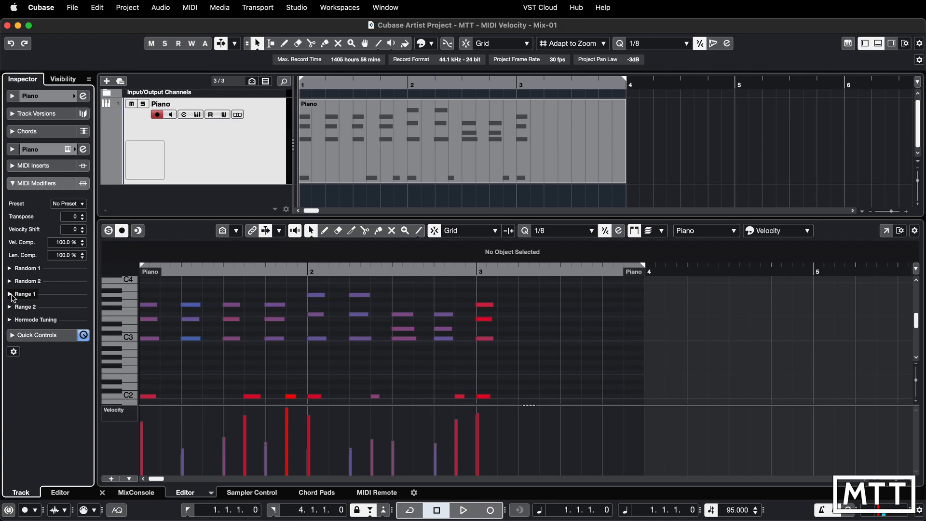
Step: Set Range 1 in MIDI Modifiers to Vel. Limit with min and max value 100
click(10, 293)
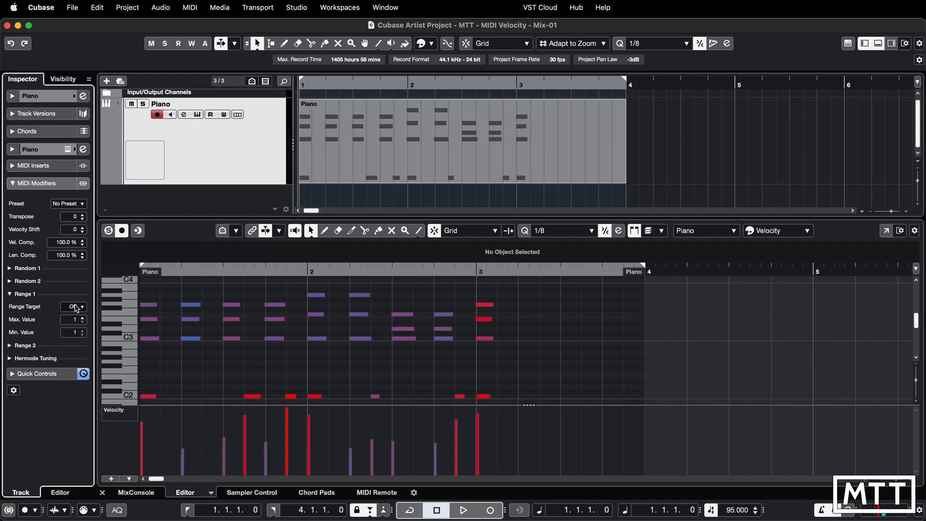
click(73, 306)
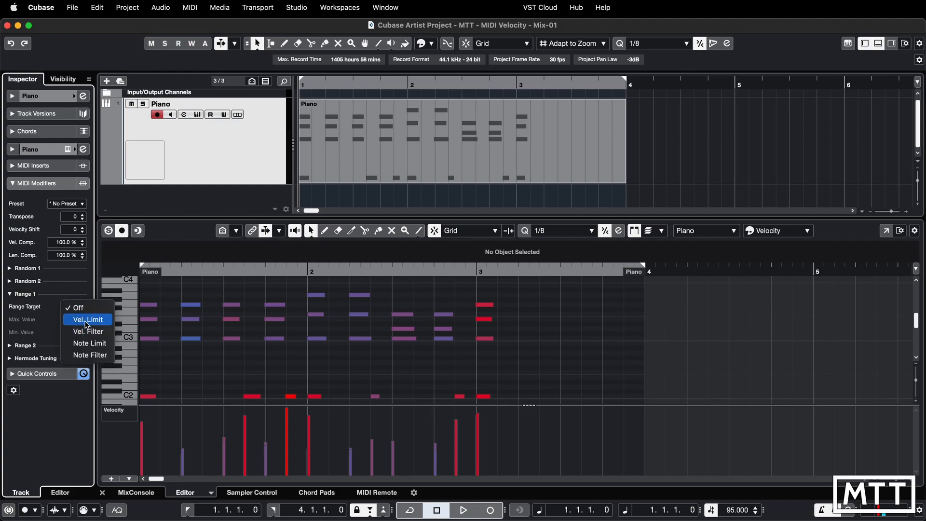
click(88, 319)
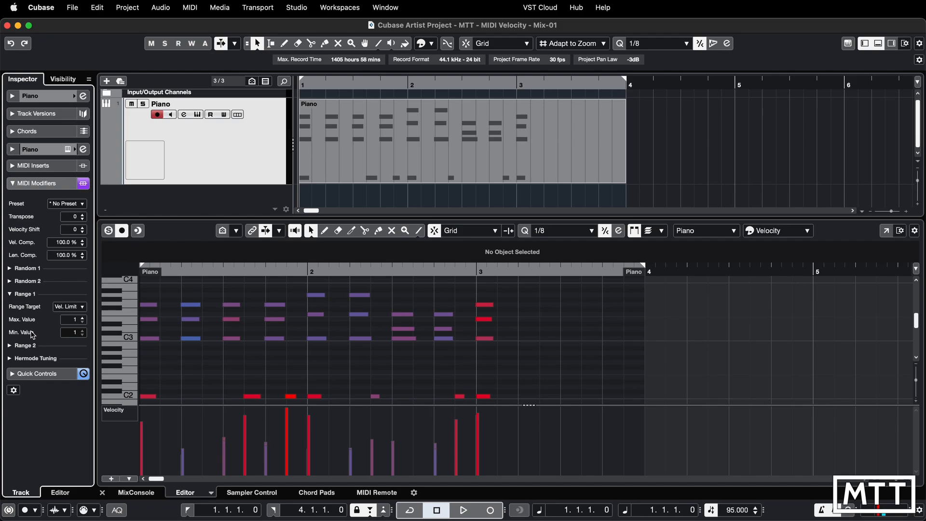
click(70, 319)
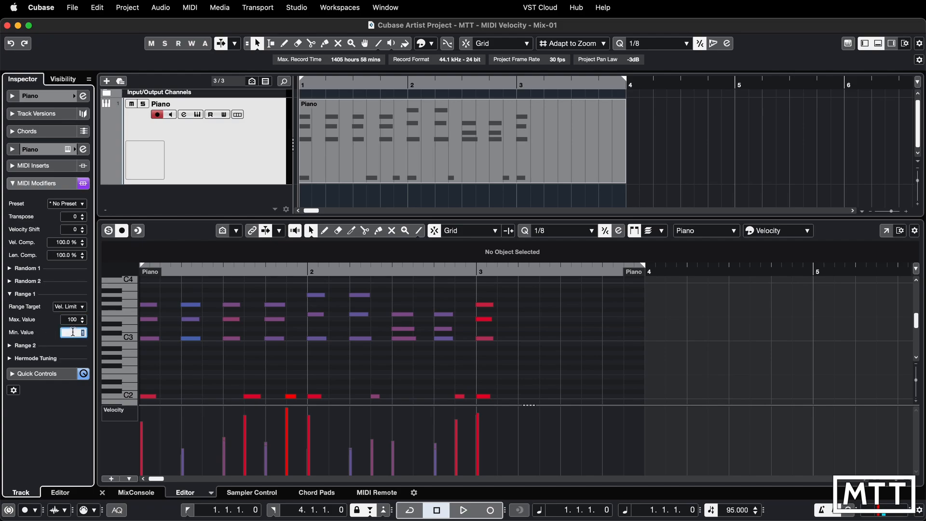
text(100)
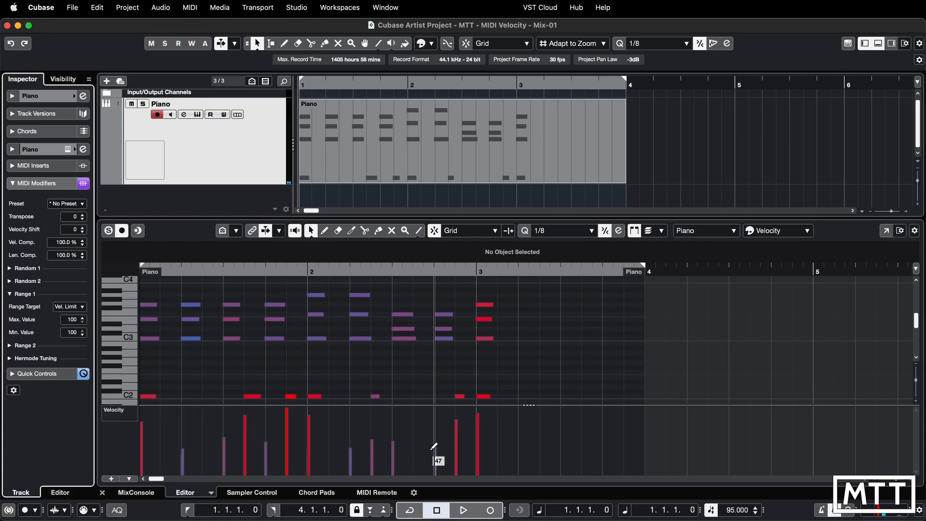
Step: Play back the piano part to hear the velocity limit of 100 in effect, then stop
click(463, 510)
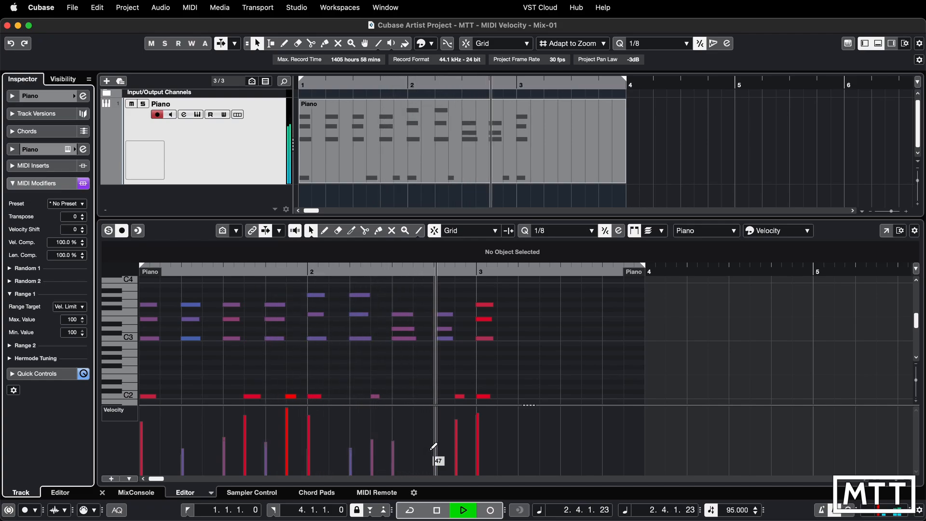
click(436, 510)
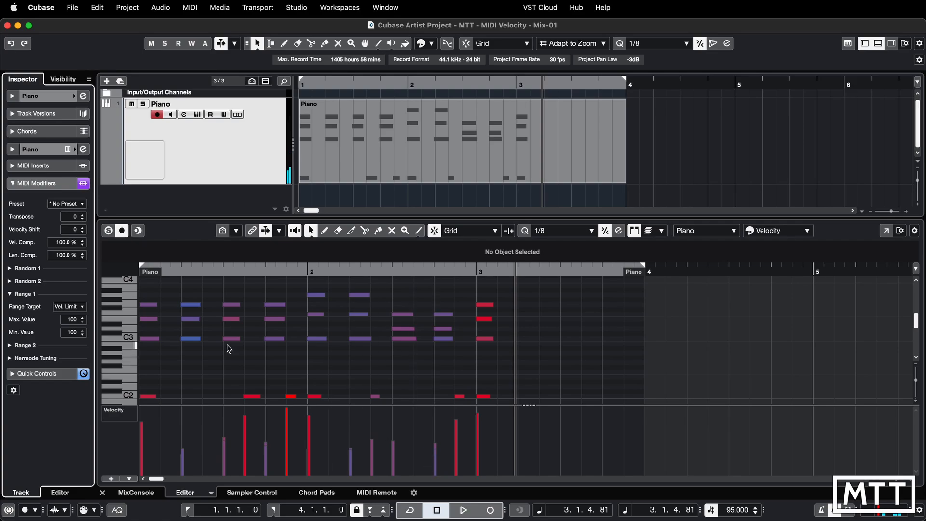
mouse_move(40, 305)
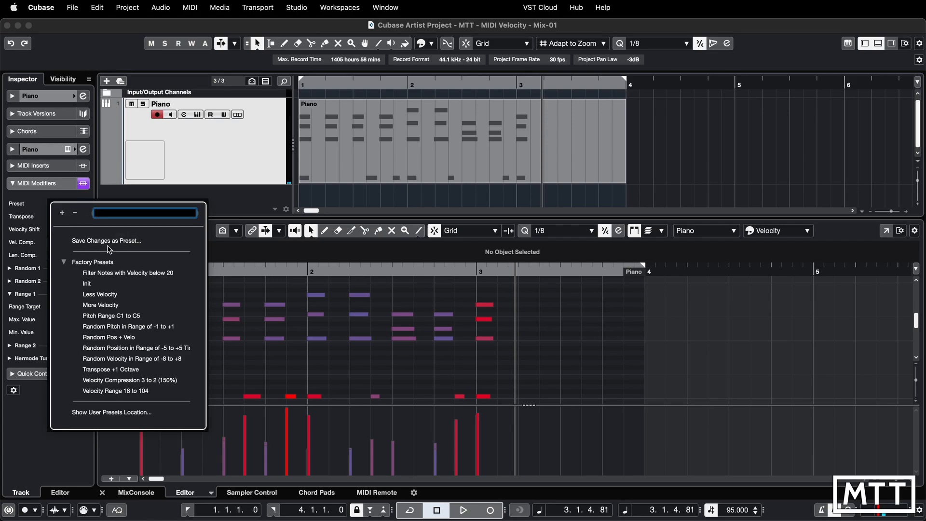
mouse_move(108, 336)
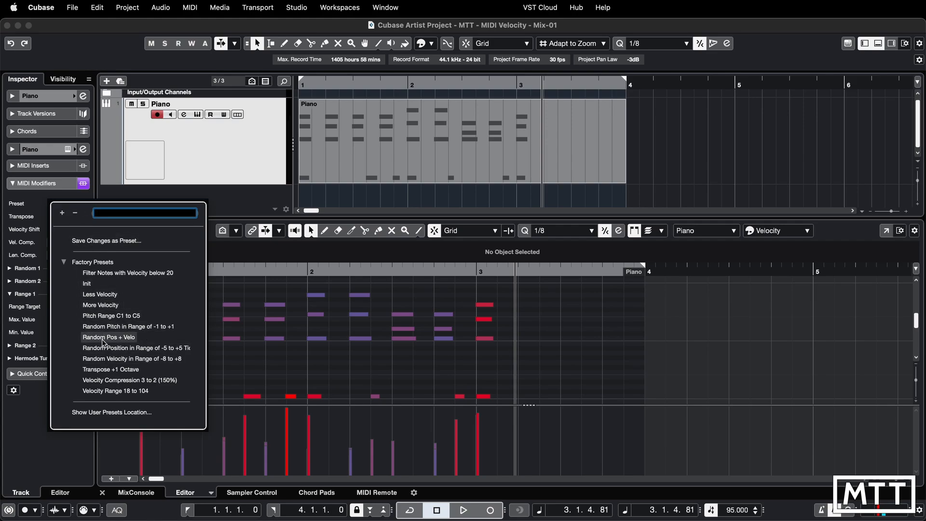
mouse_move(110, 317)
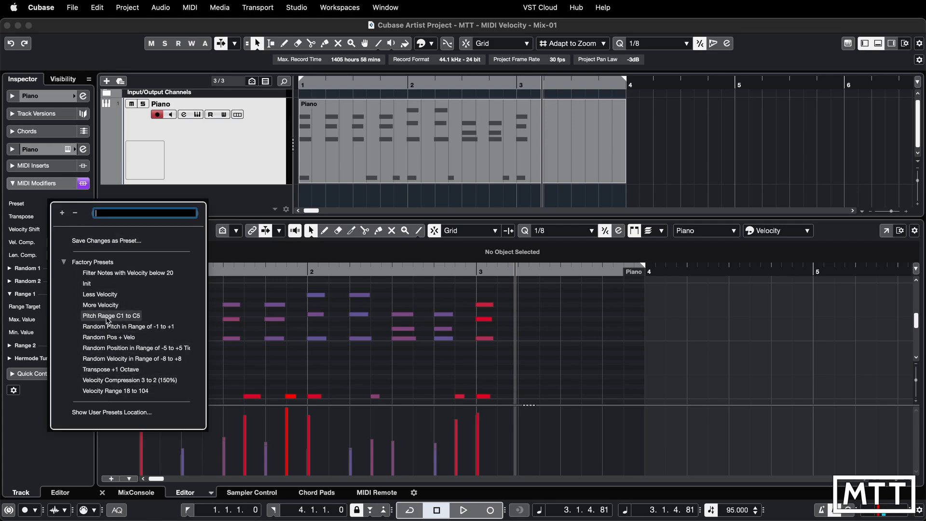
mouse_move(108, 338)
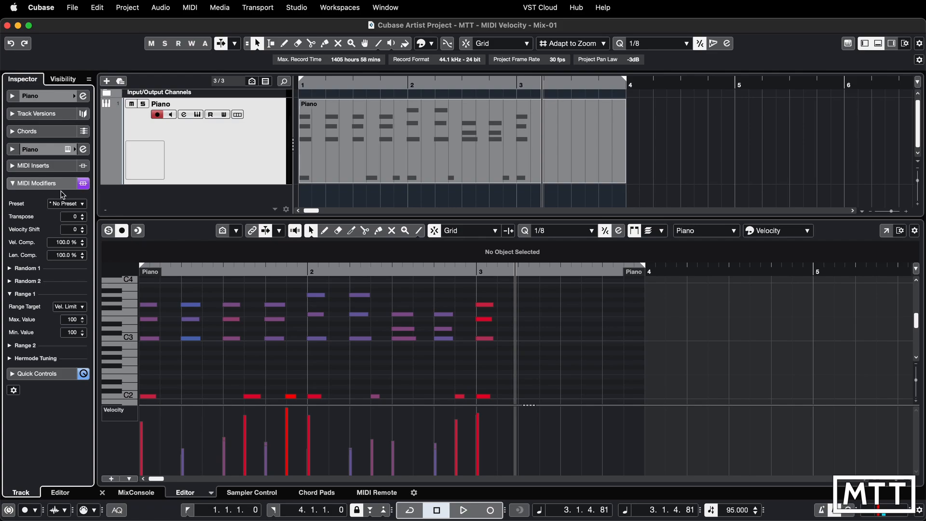
Step: Record a Piano take from bar 4 and check in the Key Editor that its note velocities still vary
click(632, 83)
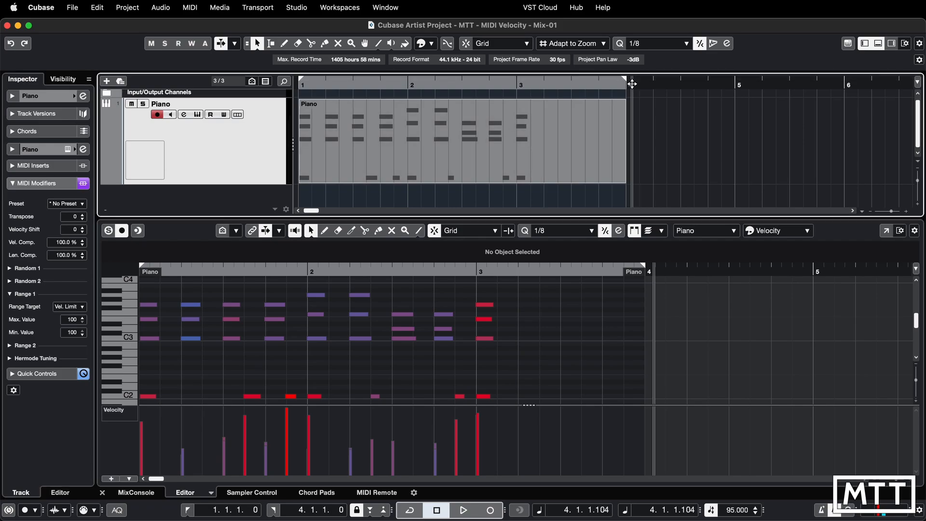
mouse_move(494, 498)
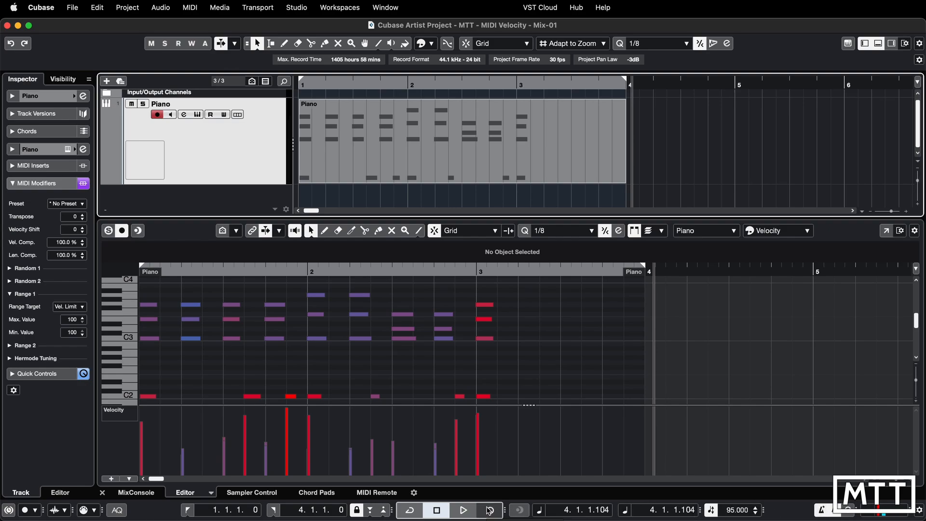
click(487, 509)
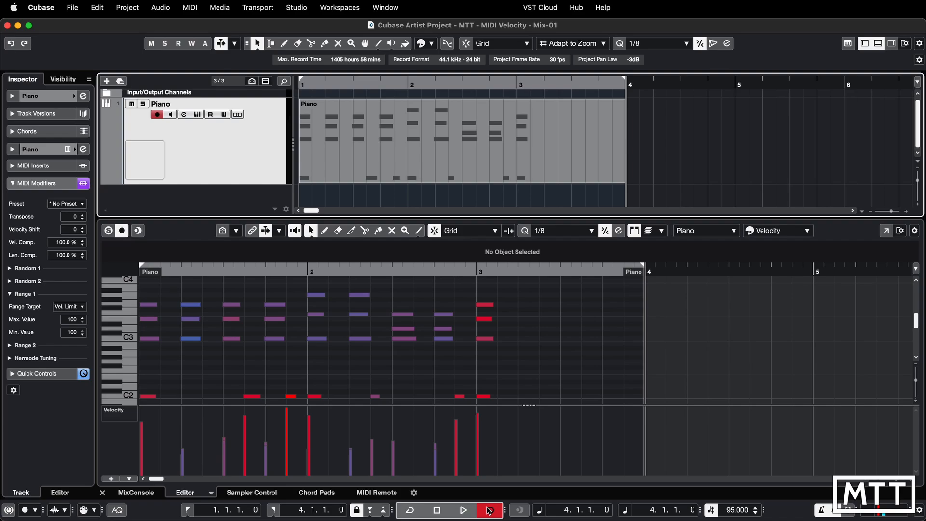
click(464, 509)
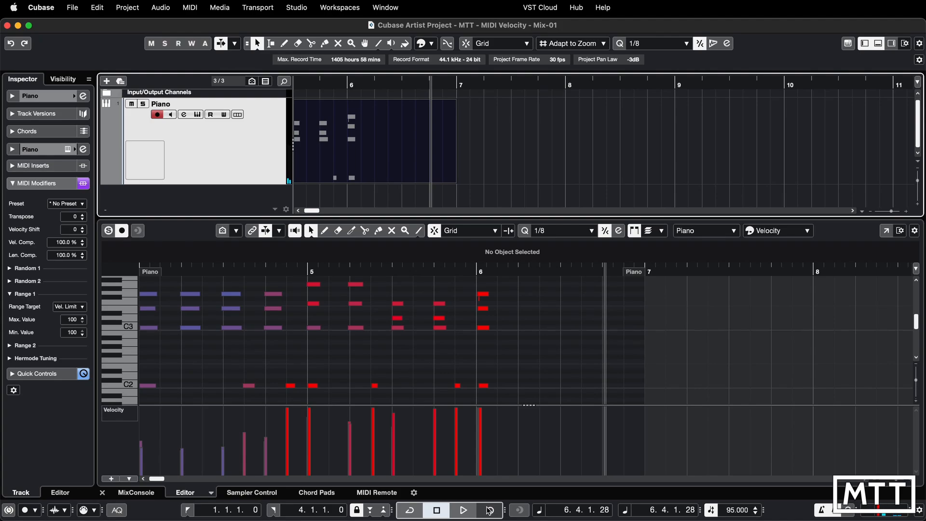
click(490, 510)
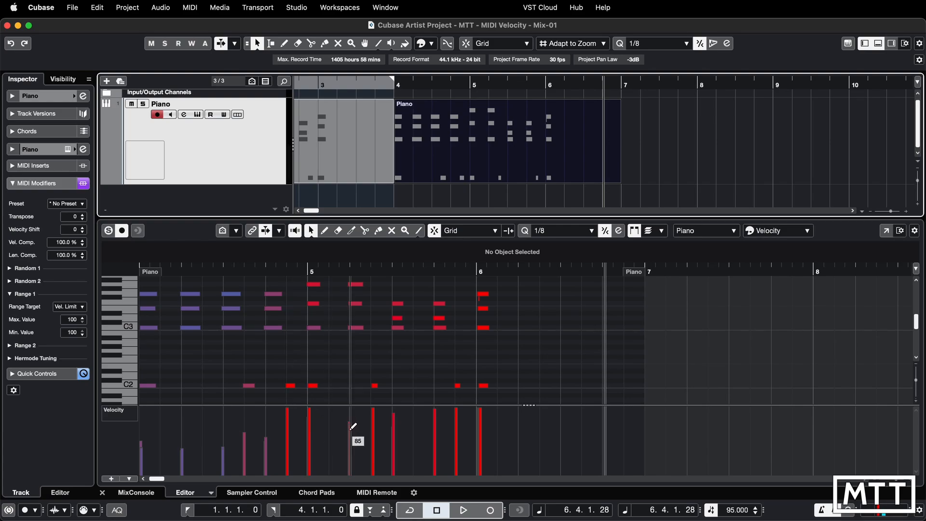
drag(353, 425, 347, 434)
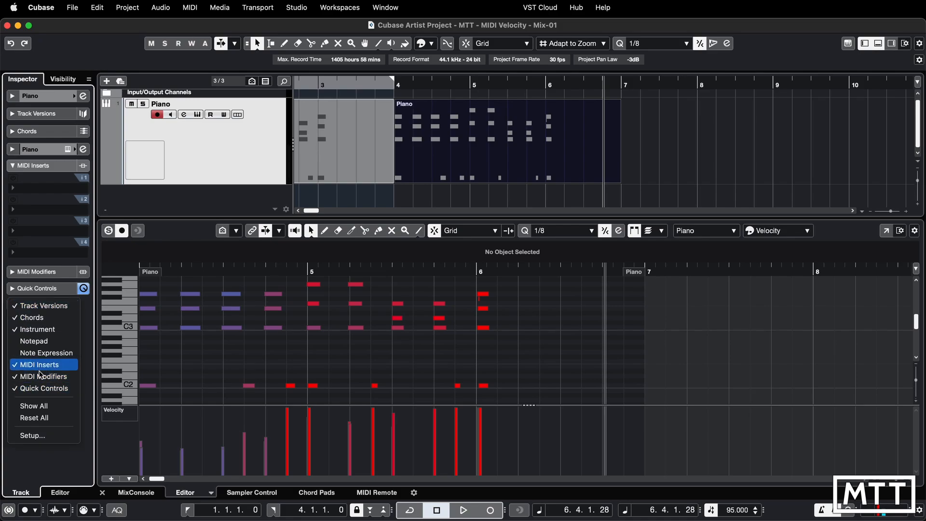
mouse_move(89, 324)
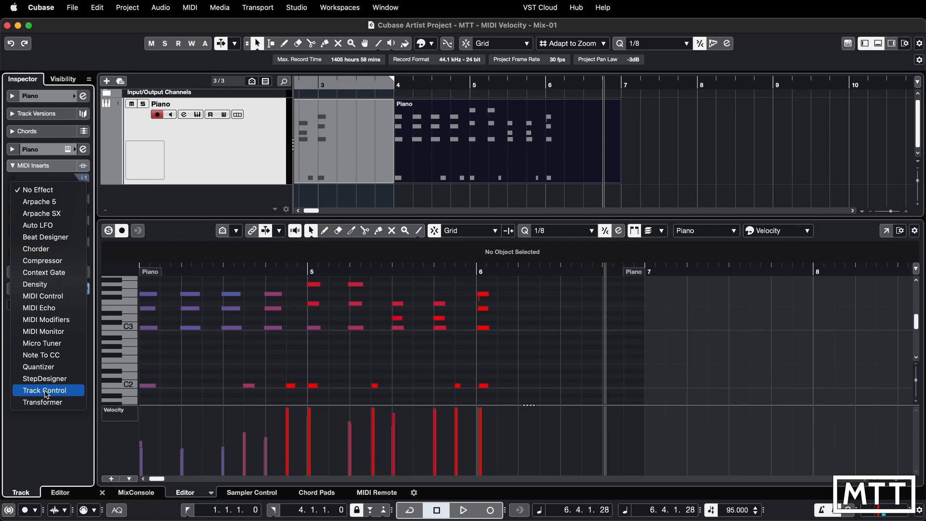
mouse_move(56, 331)
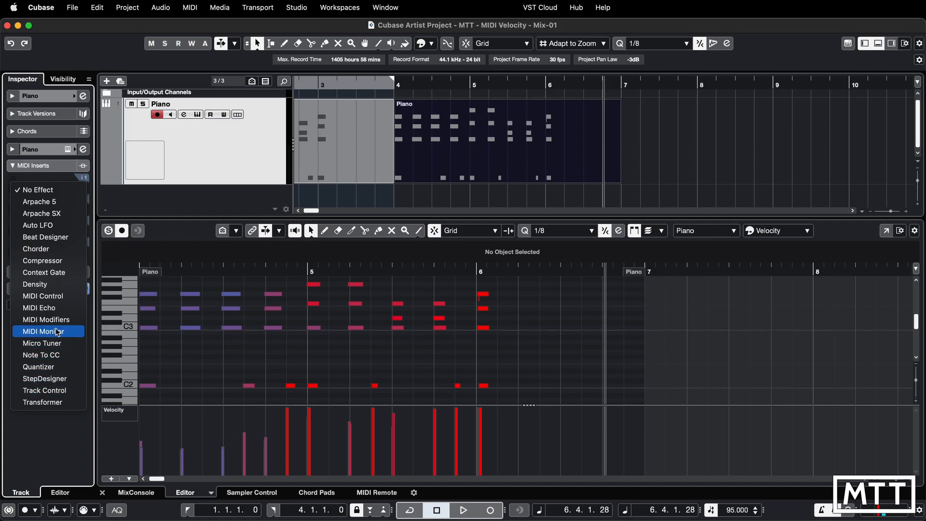
mouse_move(46, 319)
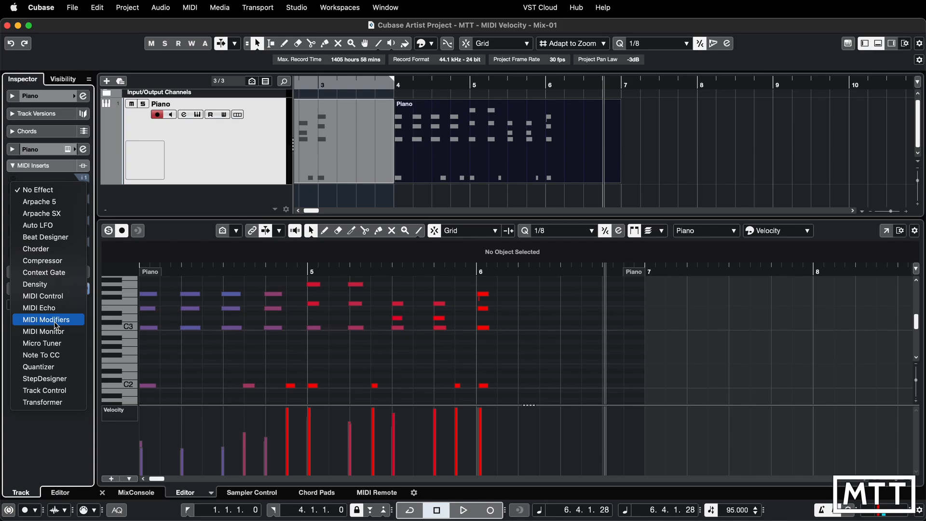
Step: Load MIDI Modifiers into the Piano track's first MIDI insert slot
click(43, 319)
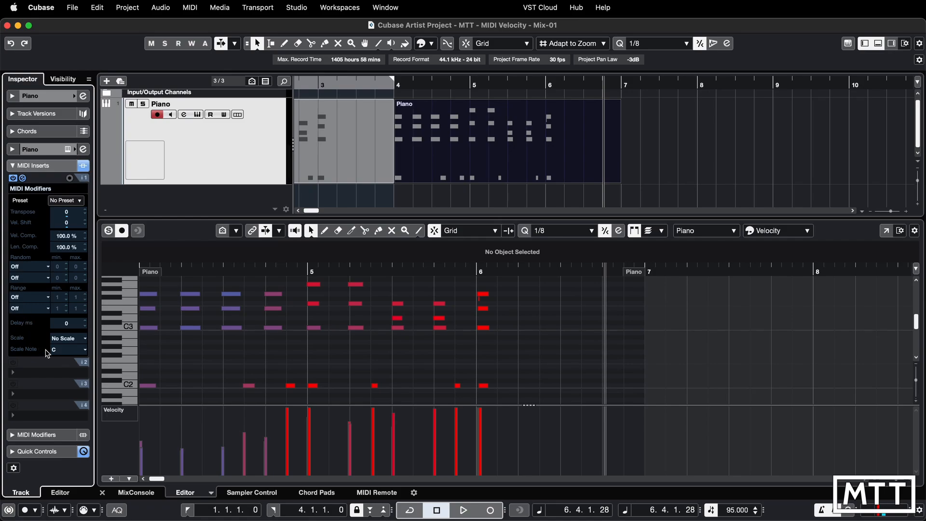
mouse_move(37, 388)
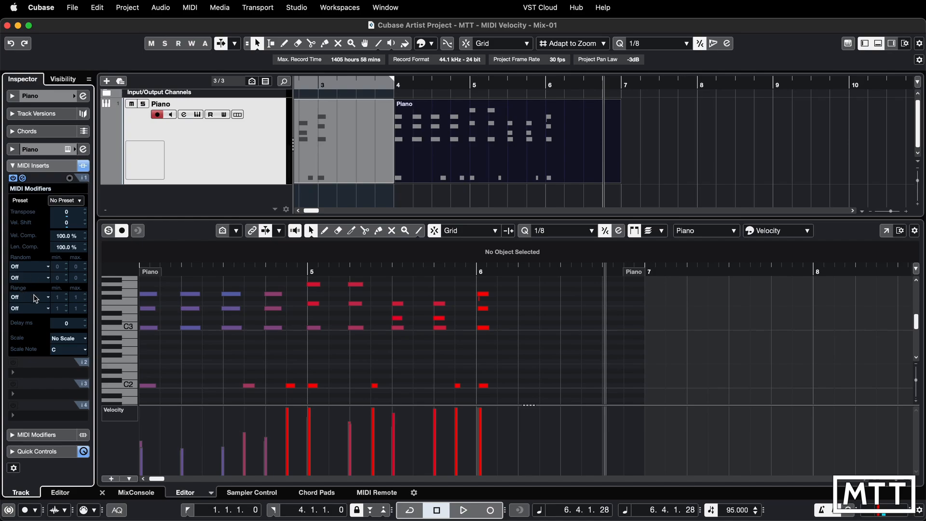
mouse_move(14, 287)
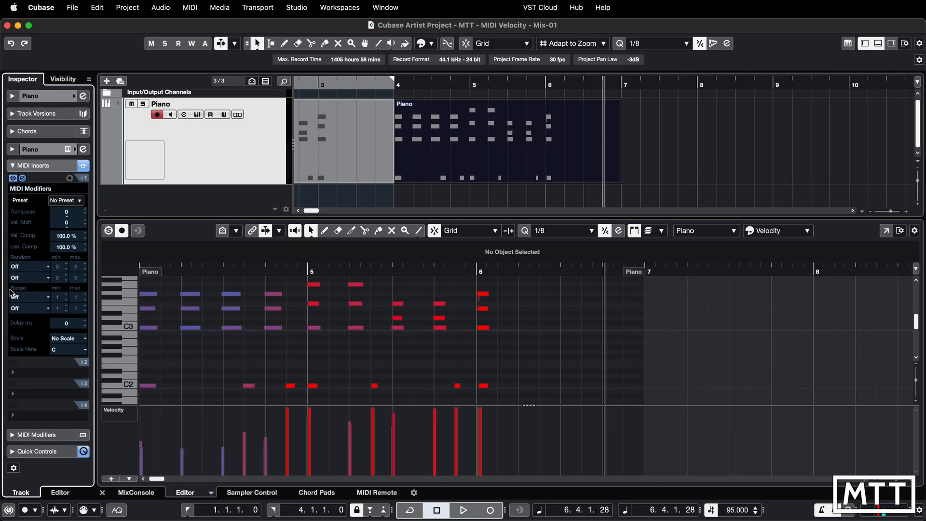
Step: Set Range 1 of MIDI Modifiers to Vel. Limit with minimum and maximum both 100
click(30, 297)
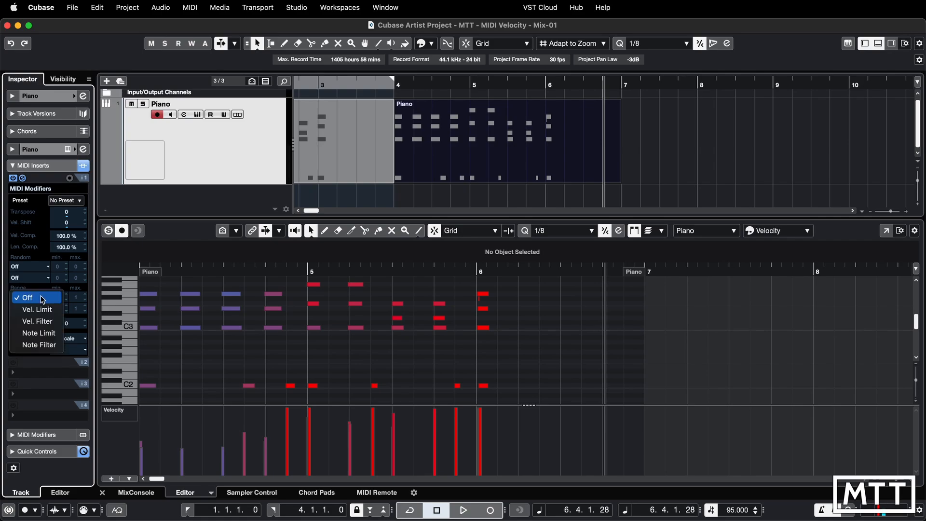
mouse_move(37, 309)
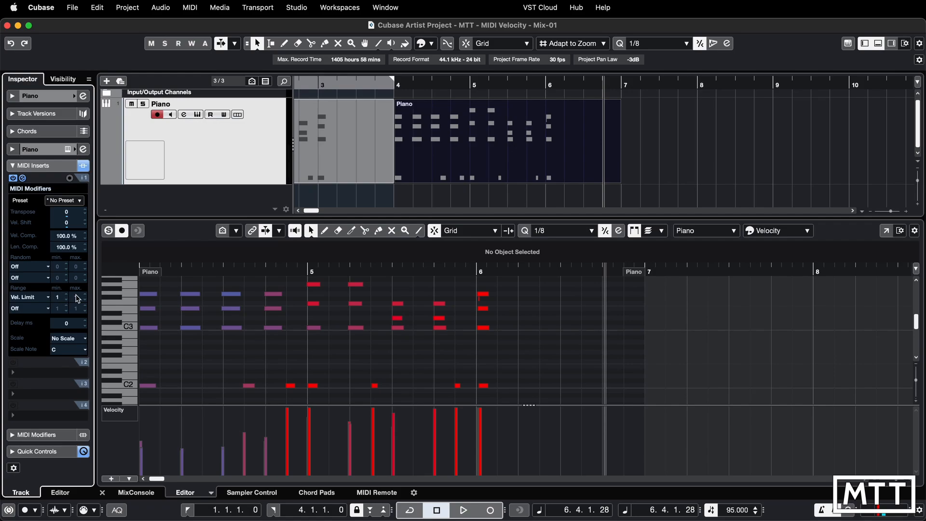
click(77, 296)
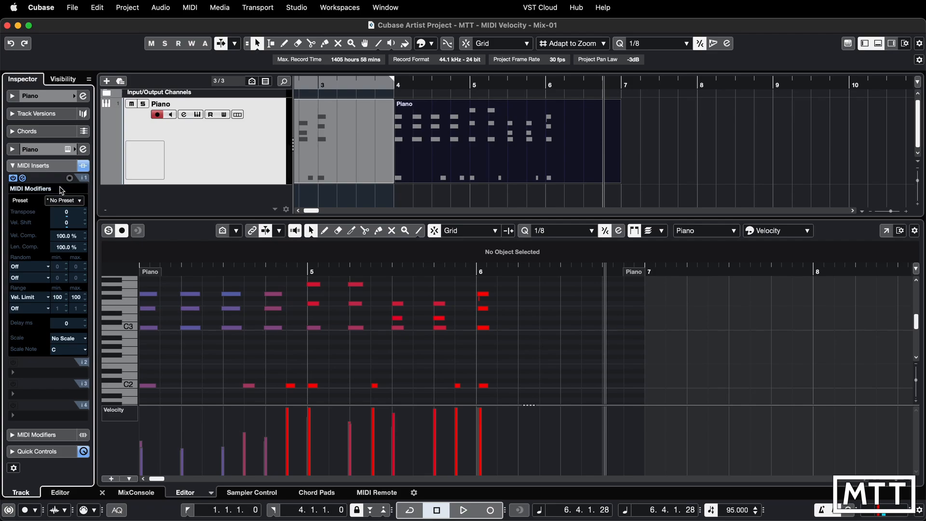
mouse_move(66, 353)
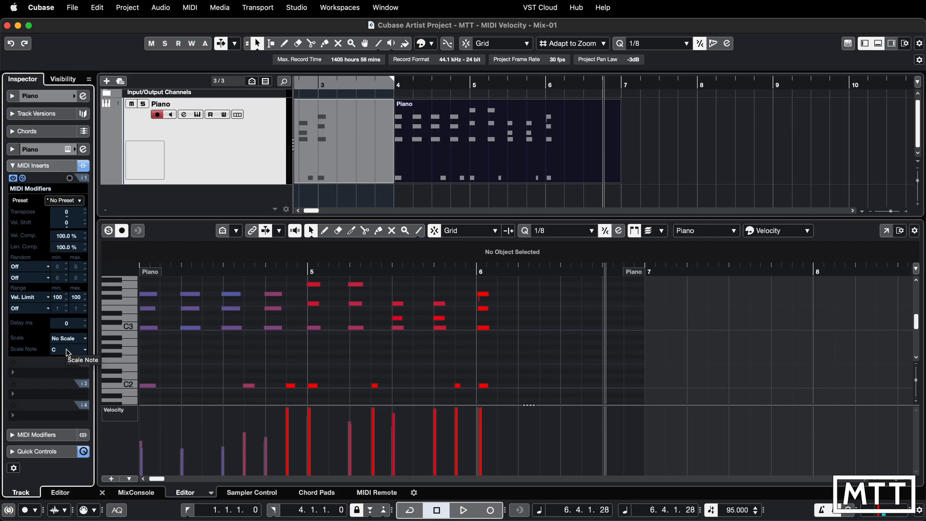
mouse_move(364, 290)
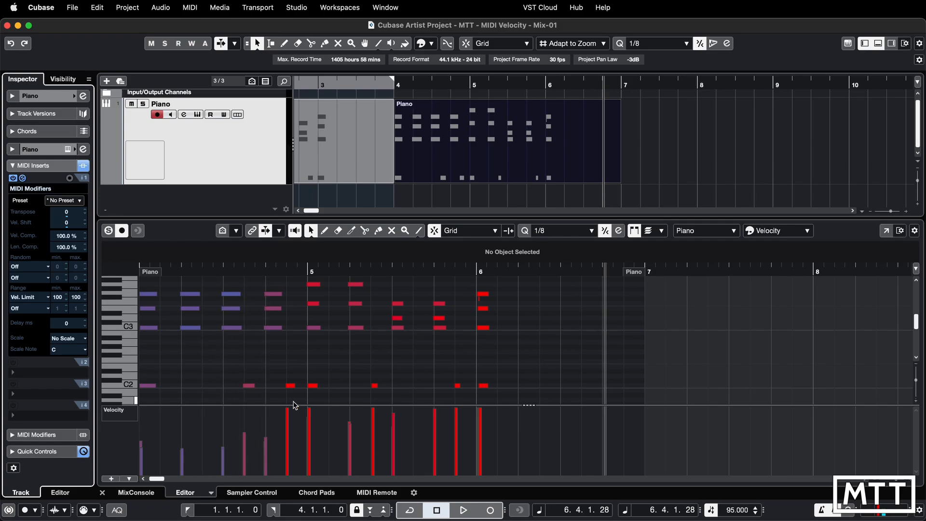
mouse_move(72, 265)
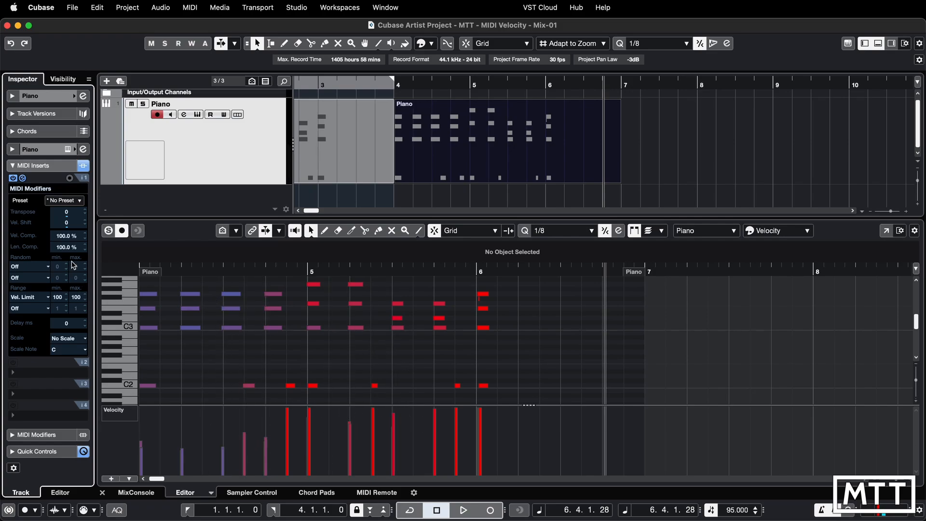
mouse_move(70, 253)
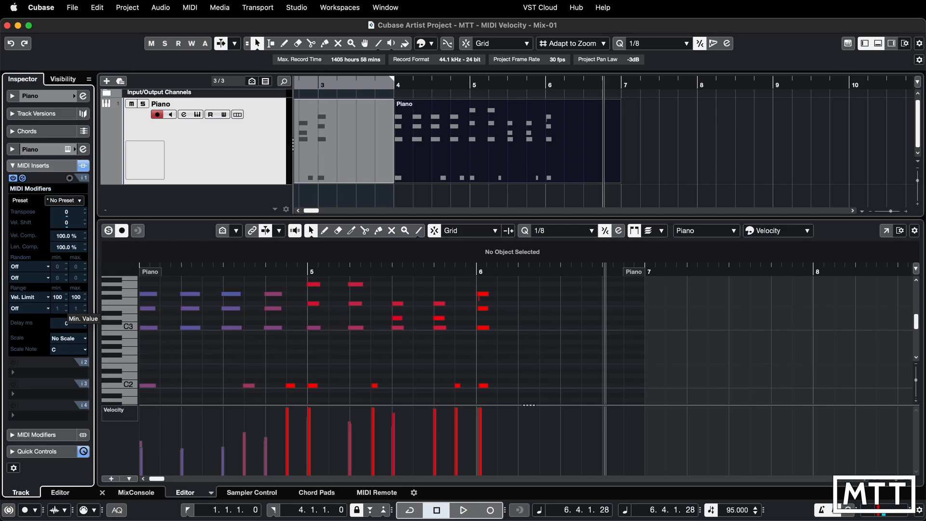
mouse_move(71, 307)
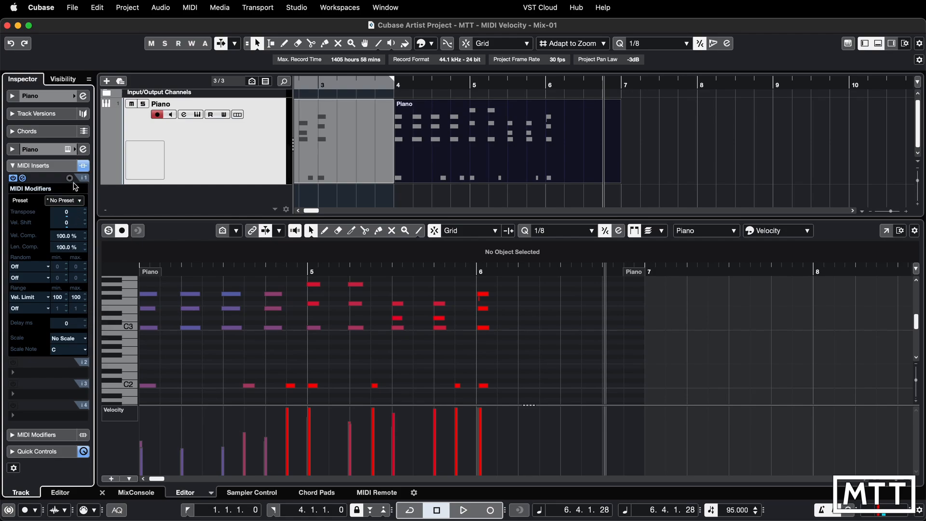
mouse_move(70, 179)
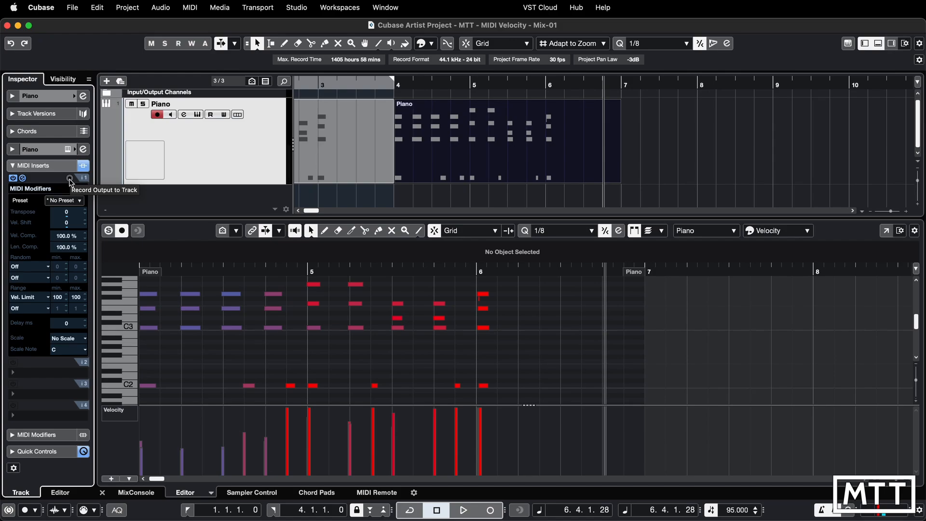
mouse_move(623, 83)
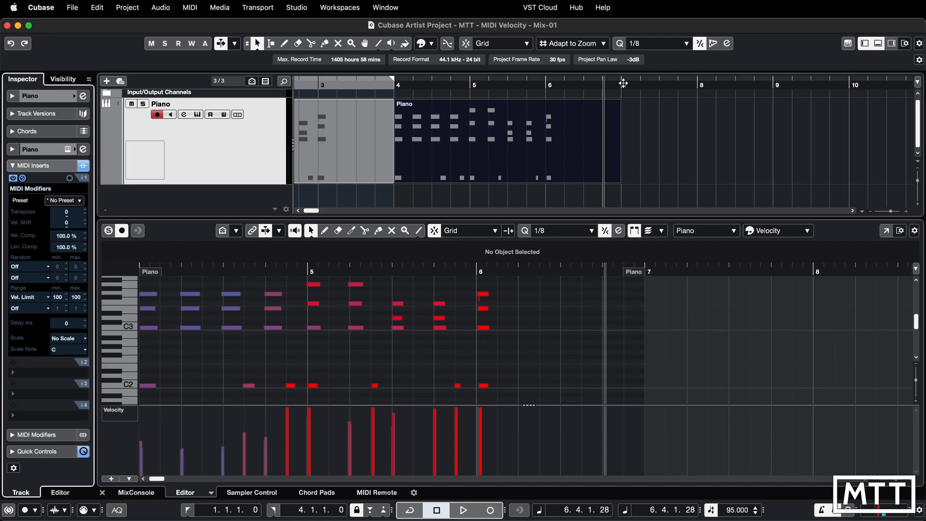
mouse_move(69, 178)
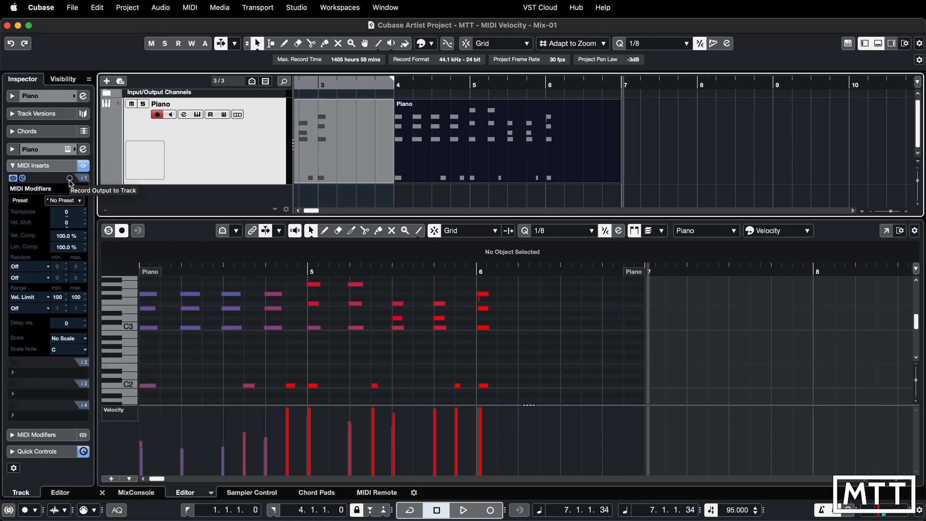
Step: Enable Record Output to Track and record a Piano take from bar 7 with every note at velocity 100
click(70, 177)
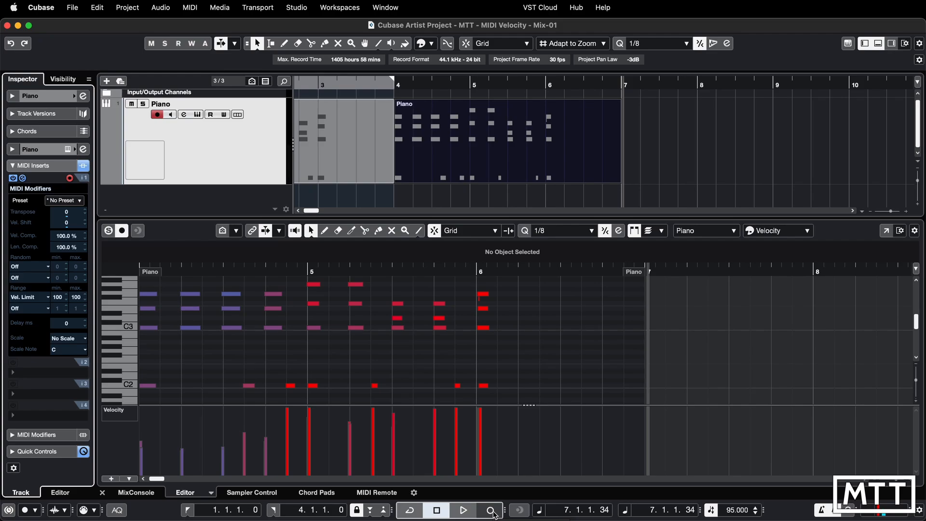
click(492, 509)
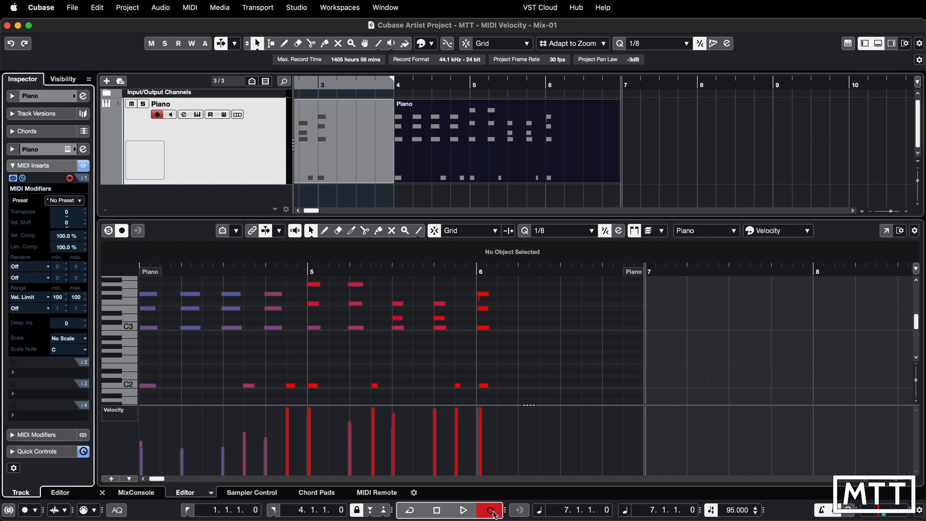
click(464, 509)
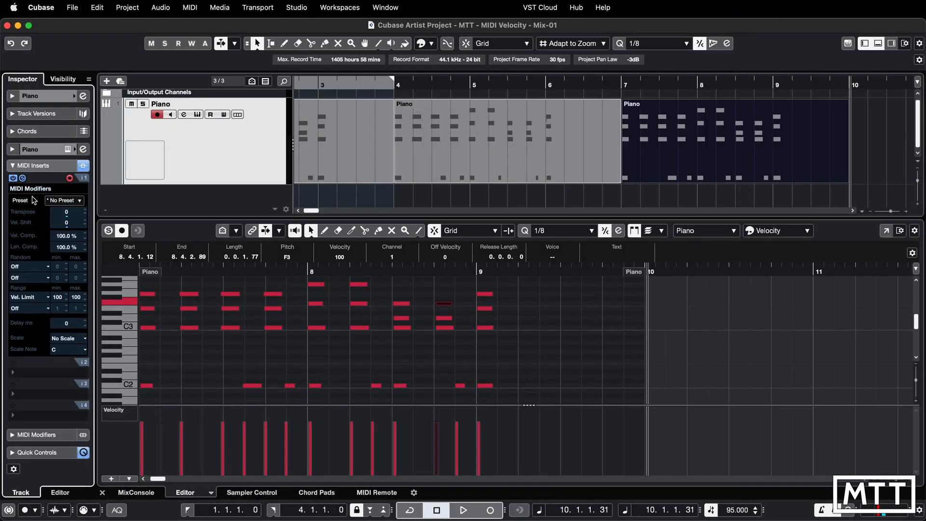
Step: Replace the MIDI Modifiers insert in slot 1 with a Transformer
click(35, 188)
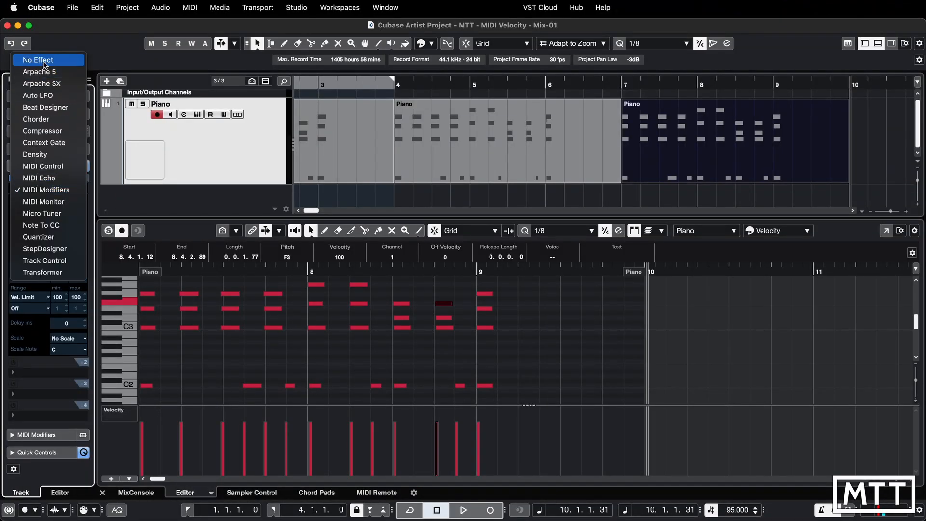
click(37, 59)
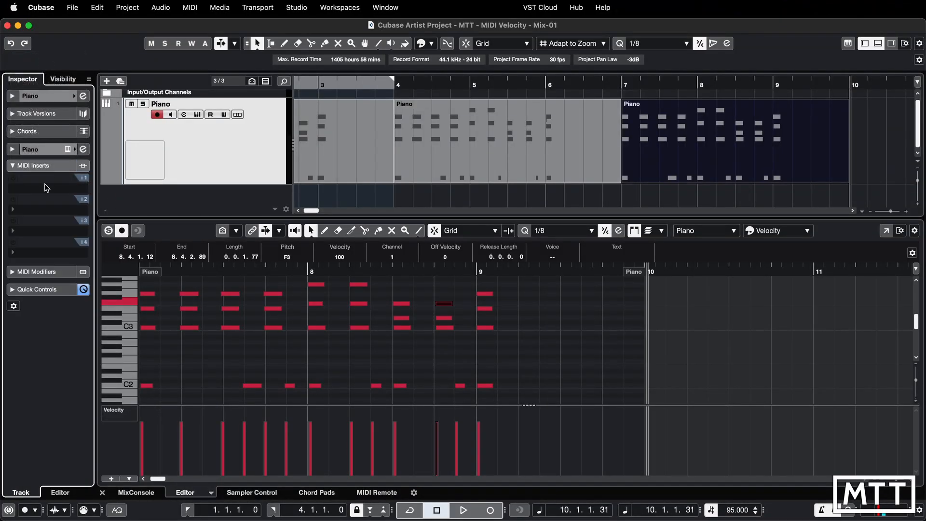
click(45, 178)
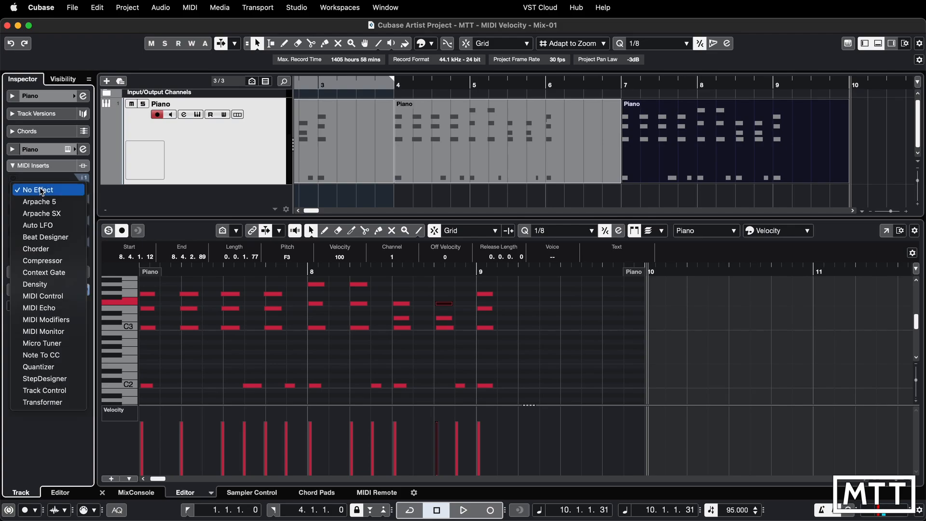
mouse_move(42, 344)
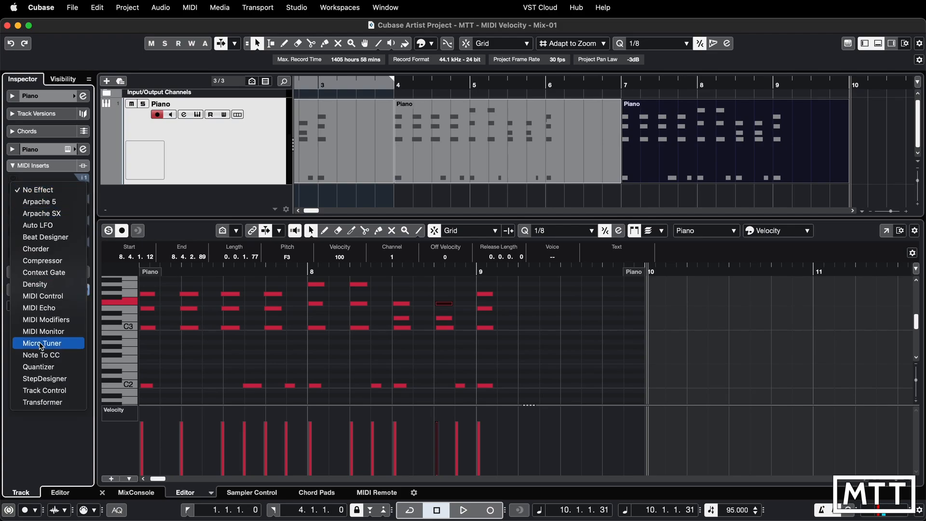
mouse_move(41, 403)
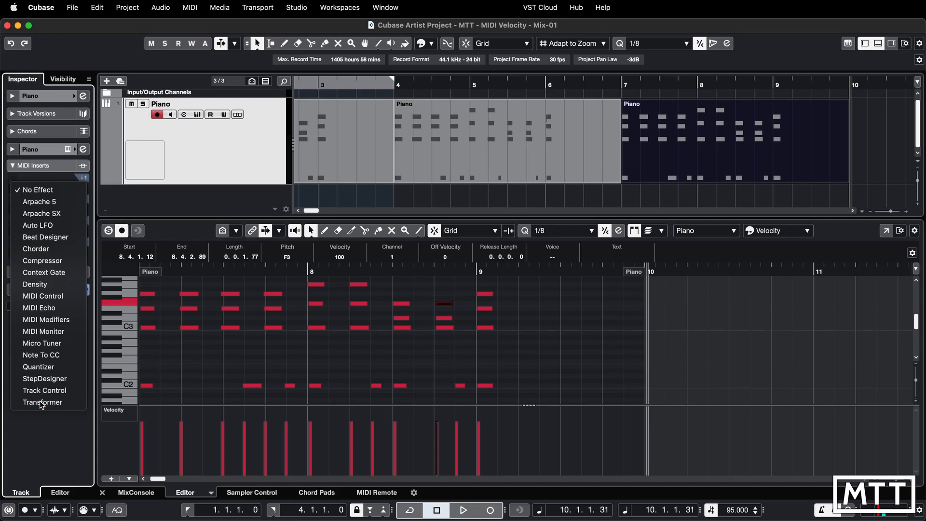
click(43, 403)
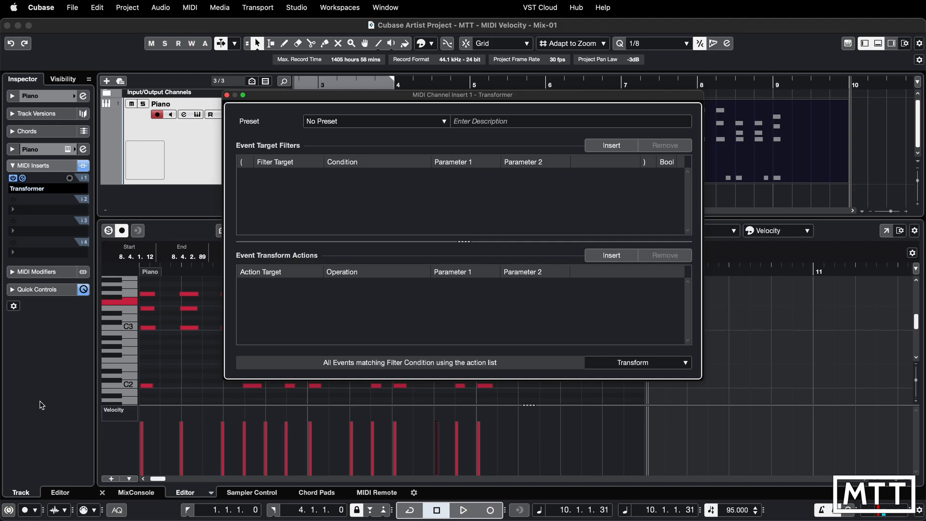
mouse_move(235, 85)
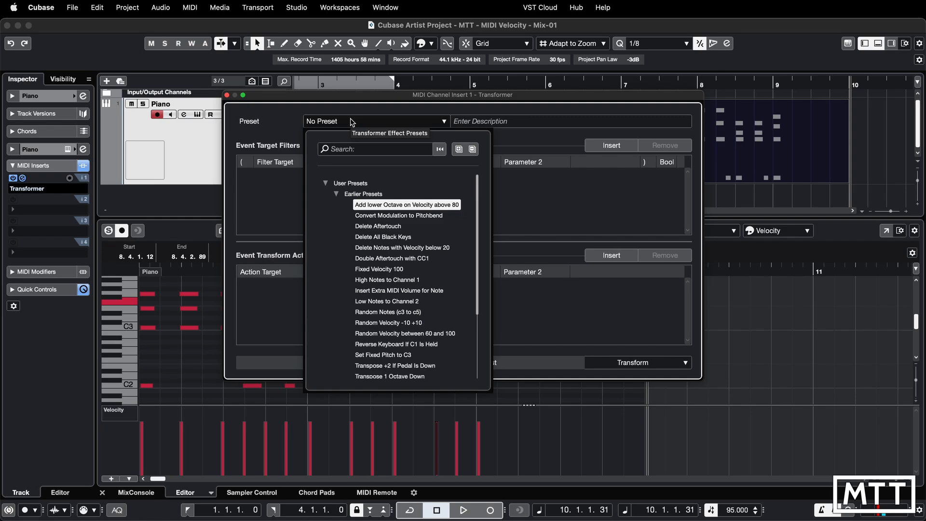
Step: Load the Fixed Velocity 100 preset, change its fixed velocity to 75, and close the Transformer
text(fix)
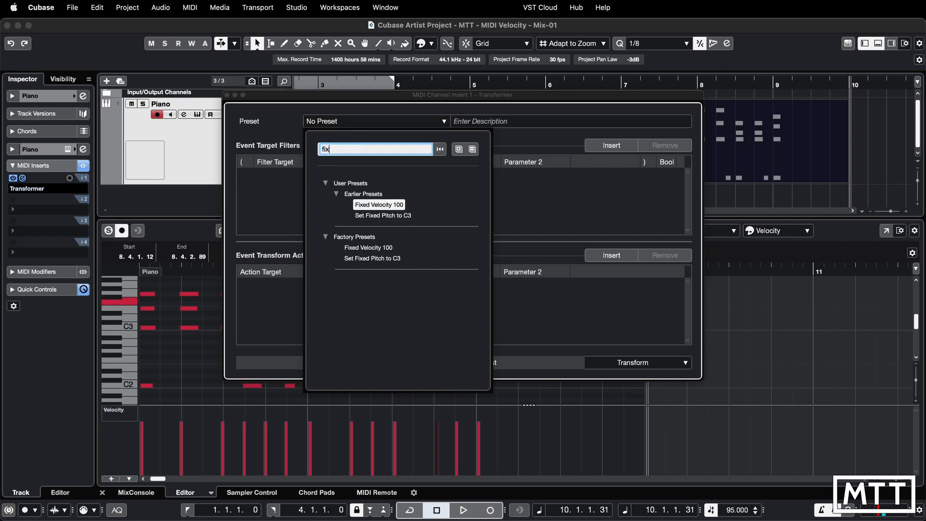
click(379, 205)
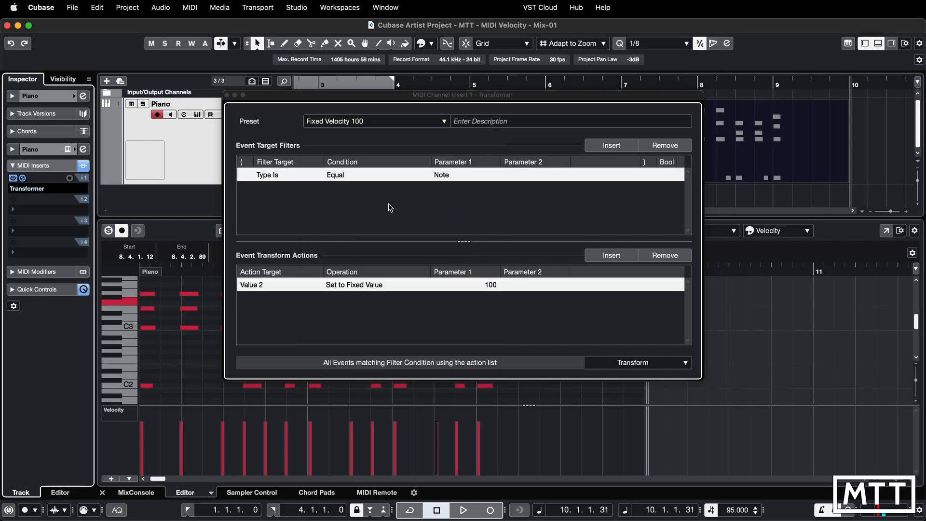
mouse_move(394, 215)
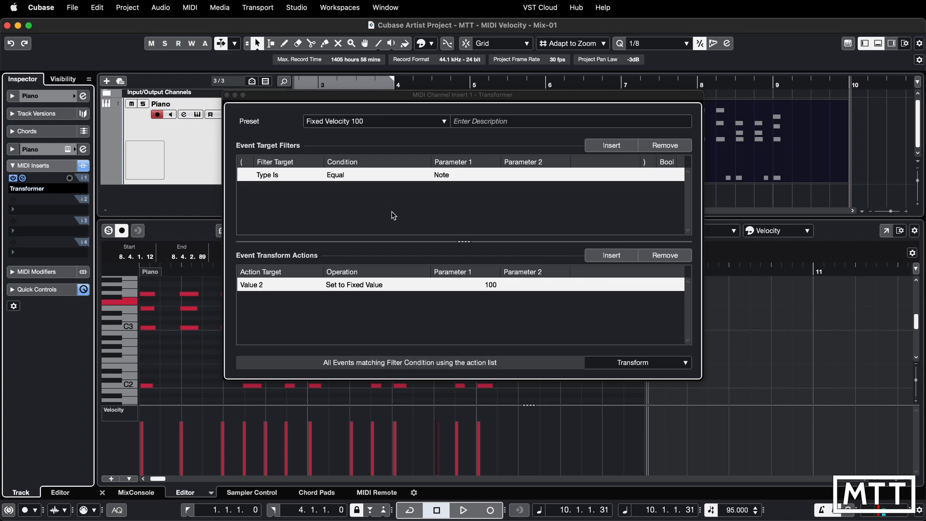
mouse_move(489, 289)
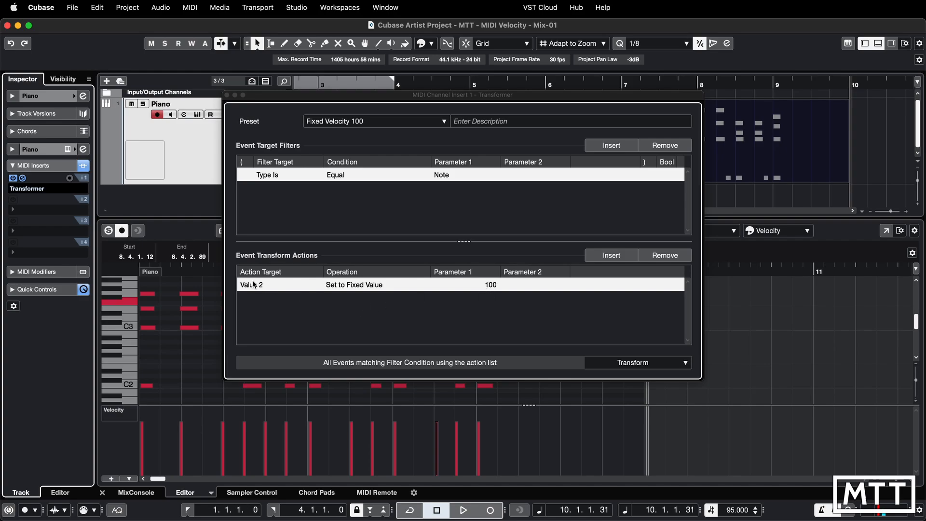
mouse_move(473, 286)
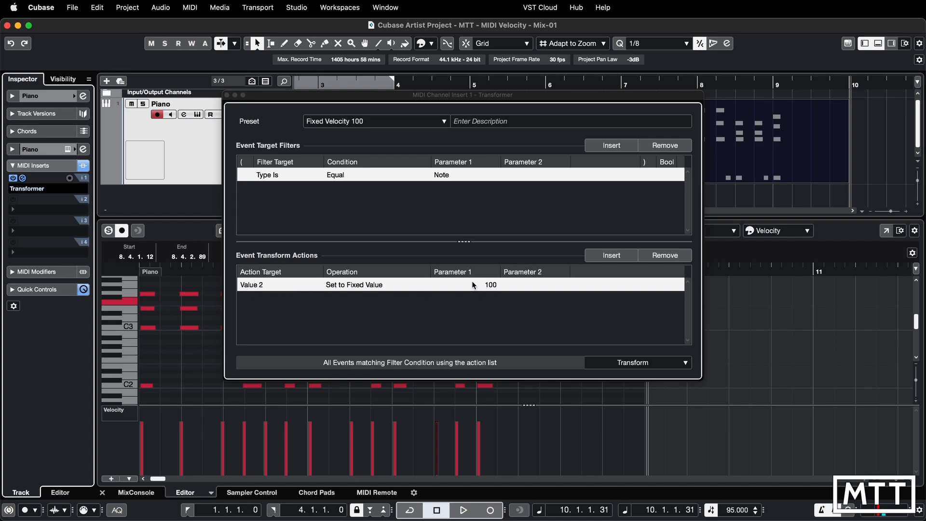
double_click(491, 284)
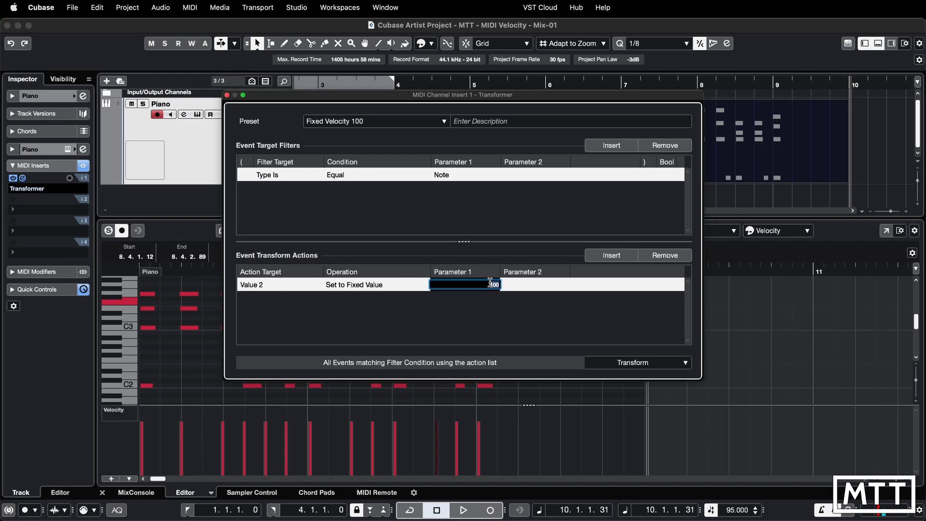
text(75)
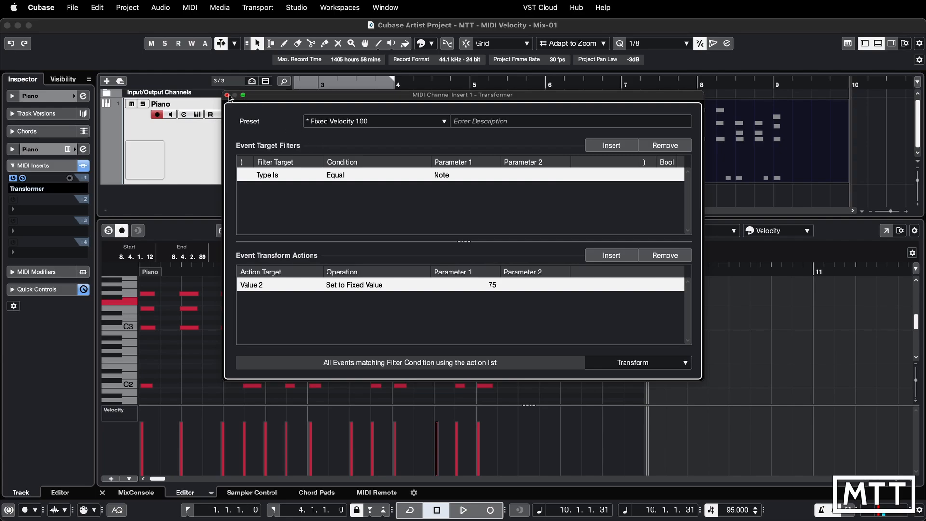
click(227, 95)
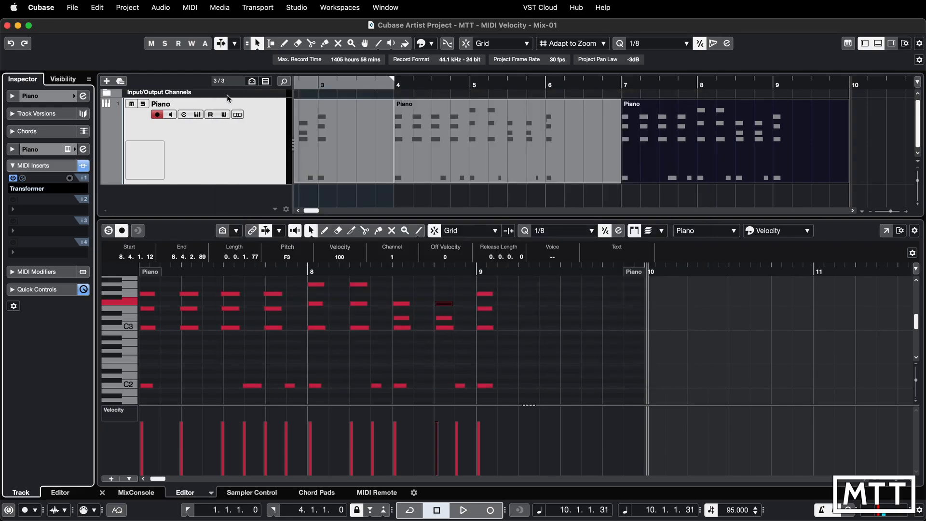
mouse_move(73, 179)
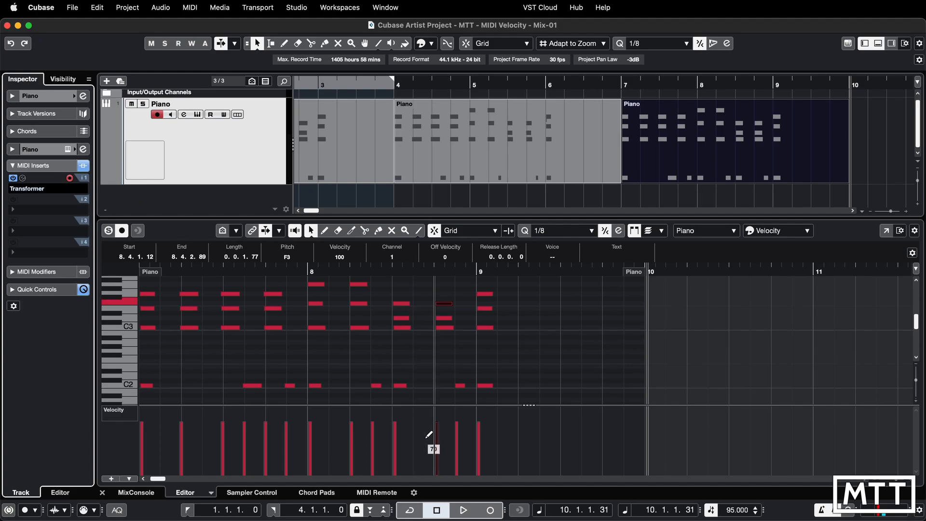
Step: Record another Piano take around bars 10–12 with every note at velocity 75
click(490, 509)
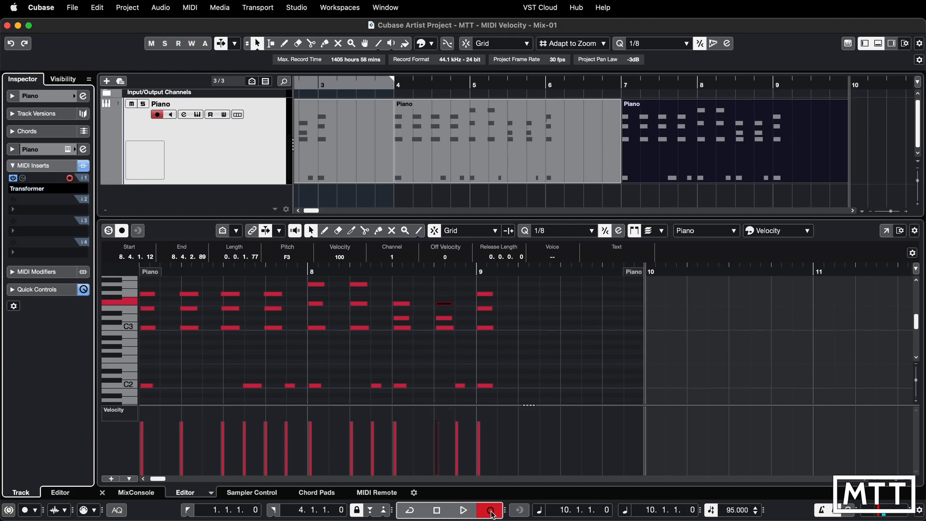
click(464, 509)
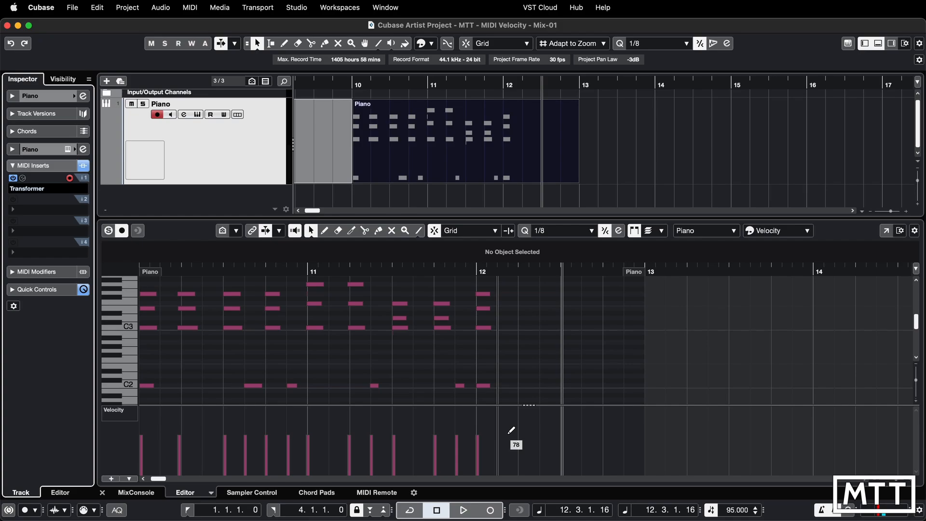
mouse_move(47, 193)
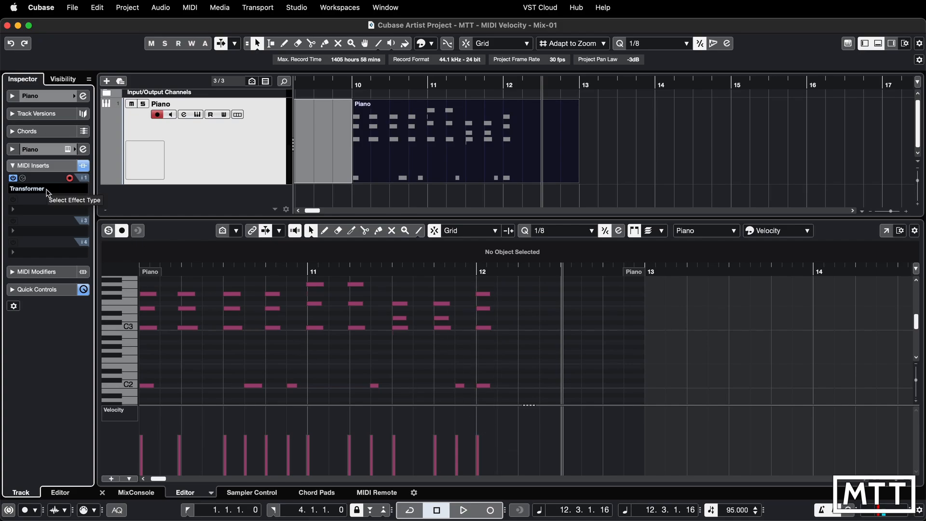